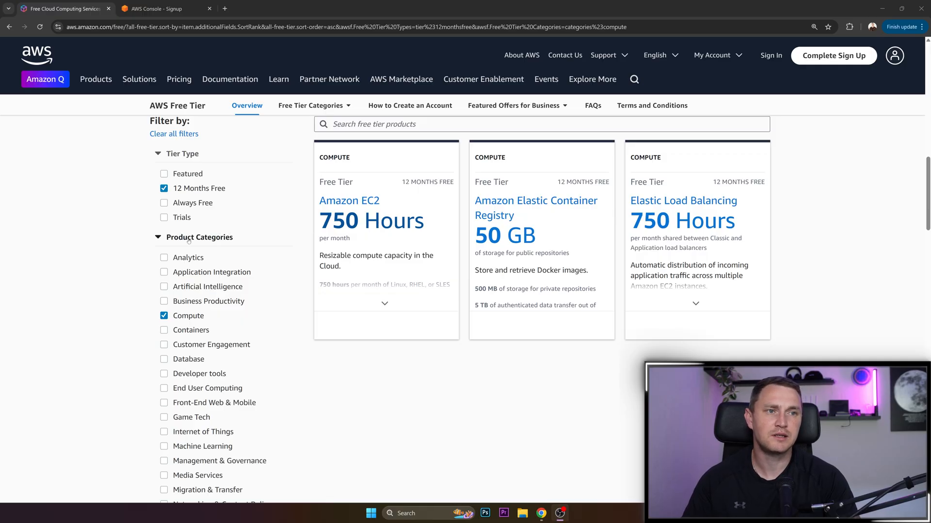
- Expand the Amazon EC2 free tier card to show its 750 monthly hours limits
left_click(384, 303)
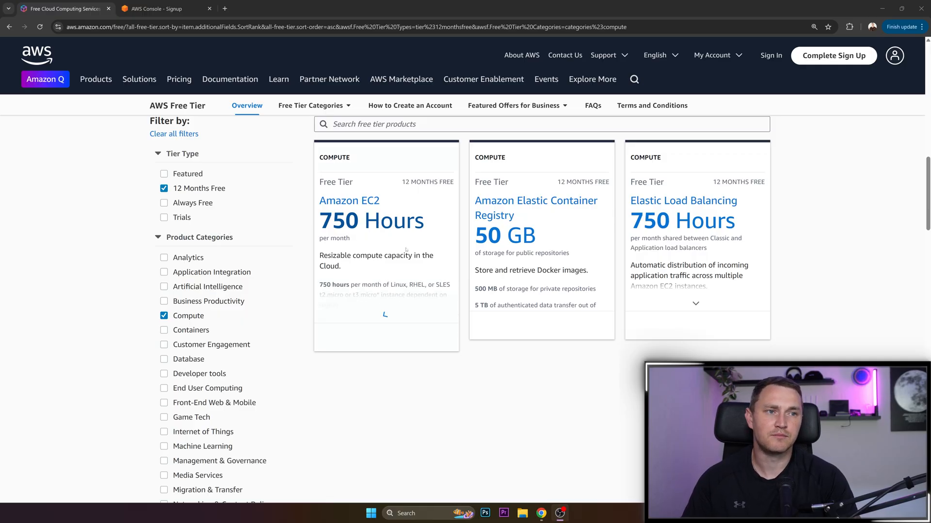
scroll("up", 3)
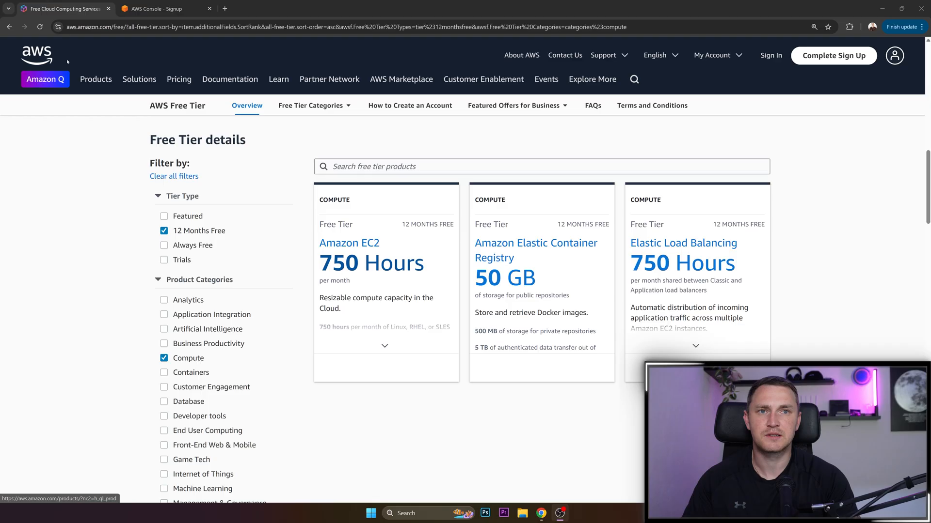
left_click(385, 346)
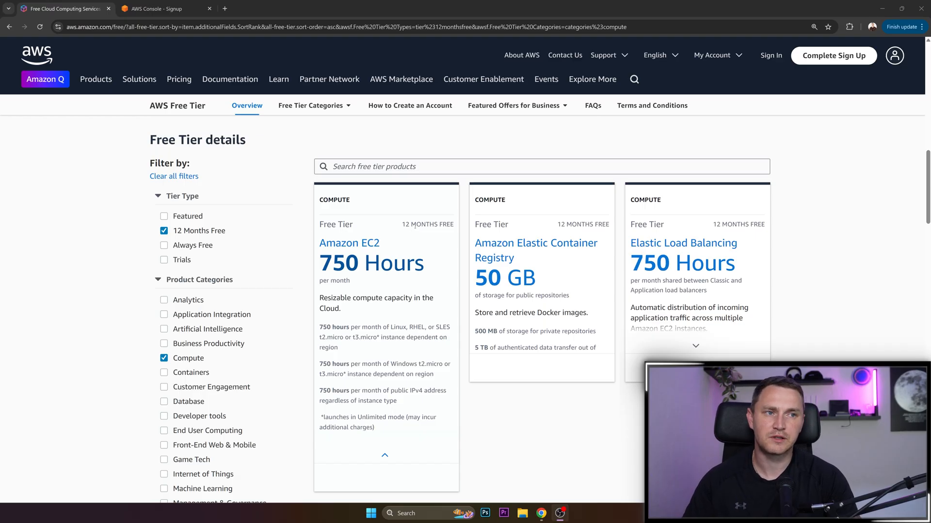
scroll("down", 3)
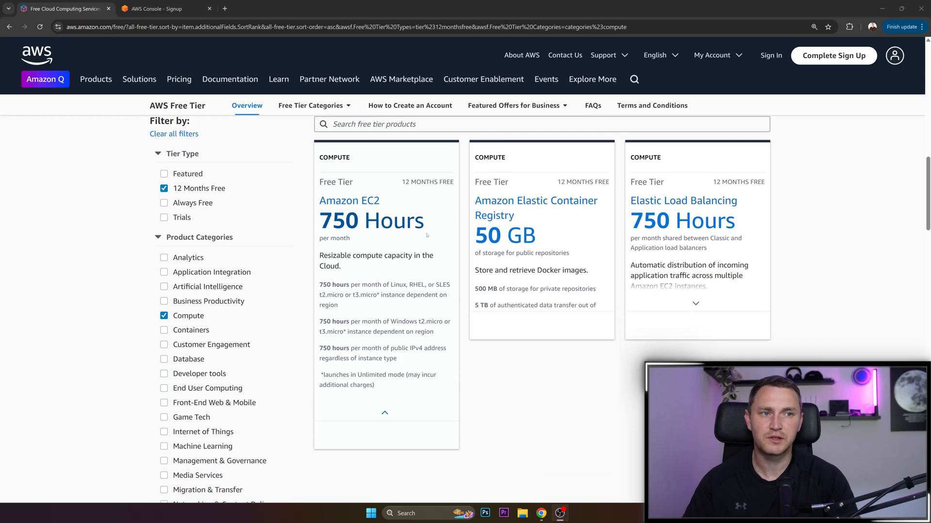
mouse_move(371, 220)
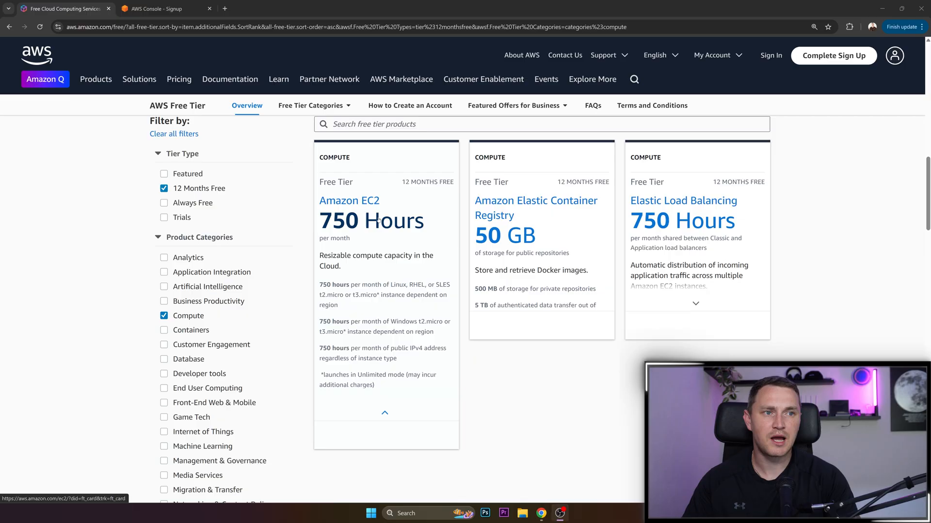
mouse_move(375, 217)
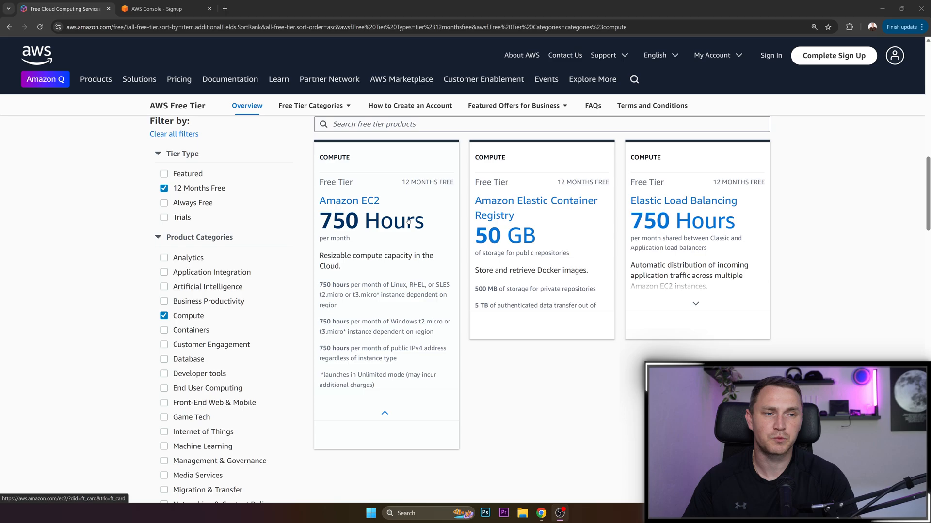
mouse_move(392, 232)
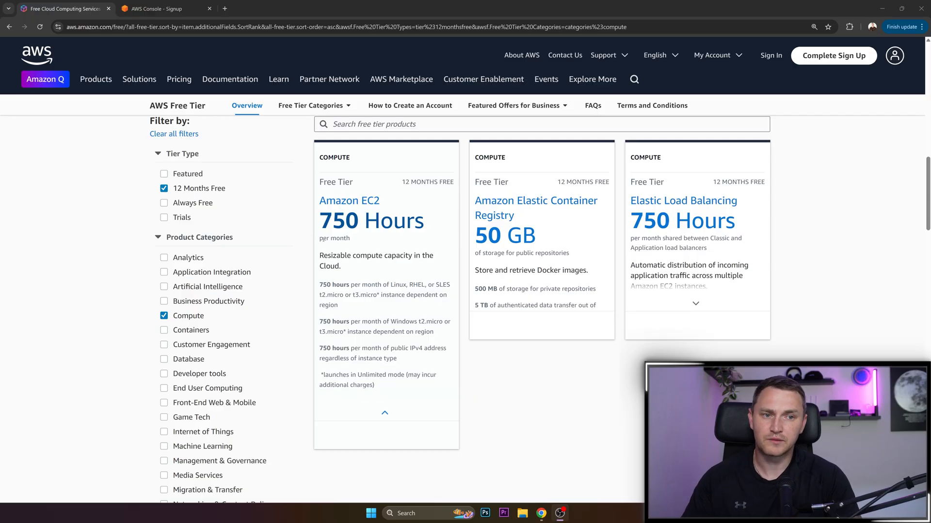
mouse_move(360, 236)
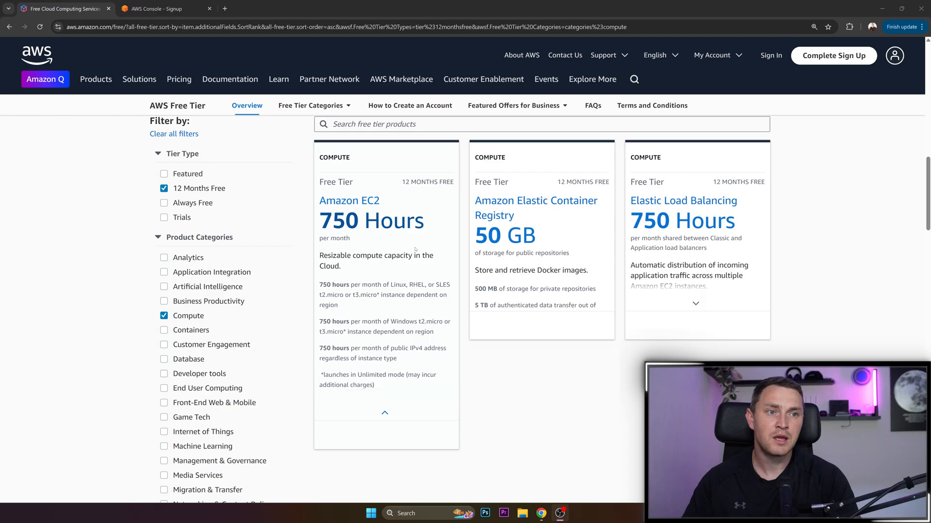
mouse_move(405, 277)
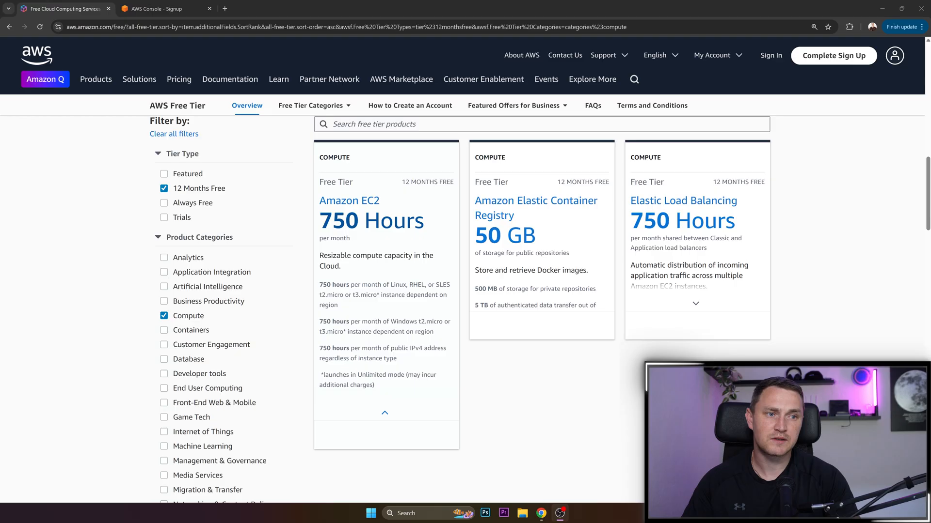
scroll("up", 3)
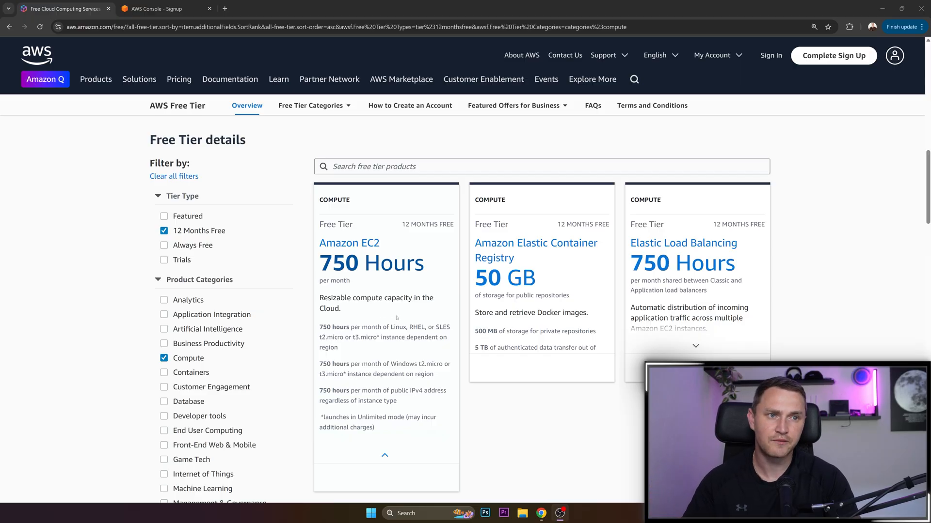
- Switch to the AWS Console - Signup tab to show the new-account form
left_click(385, 455)
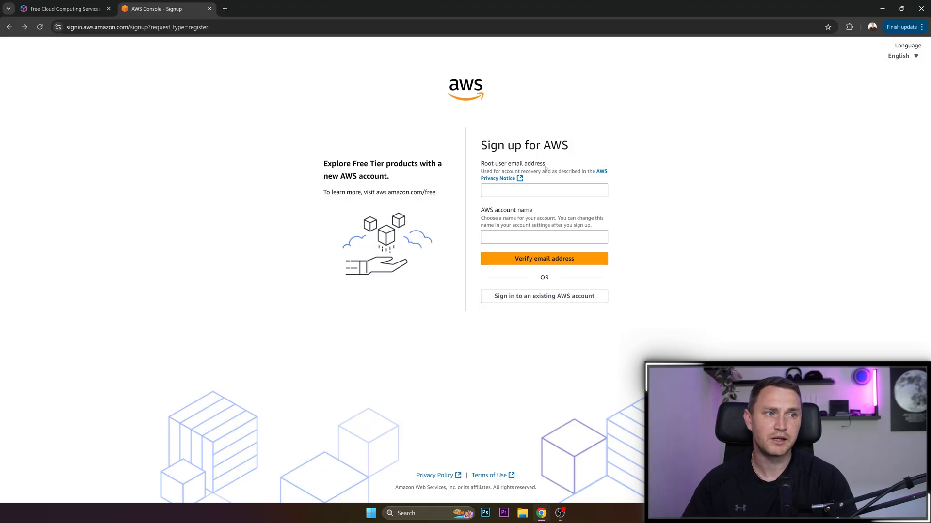
mouse_move(461, 211)
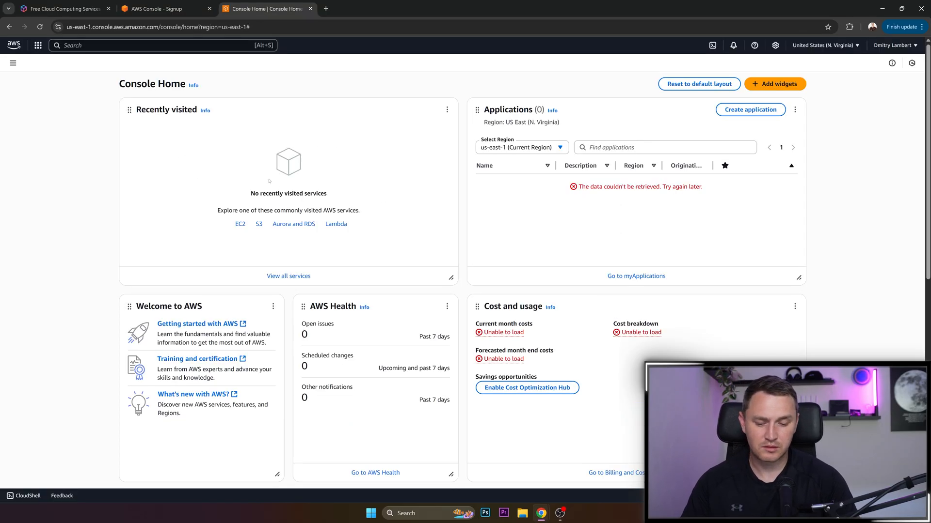
scroll("down", 3)
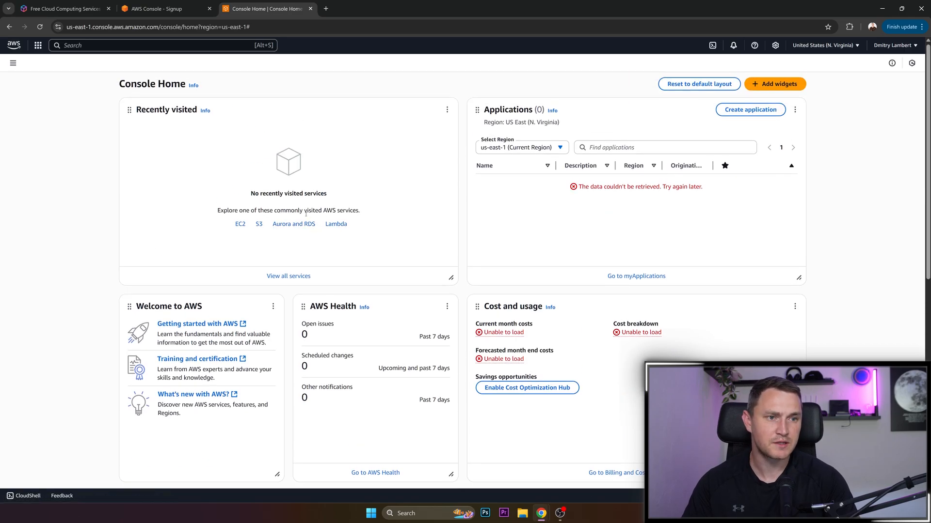
mouse_move(439, 227)
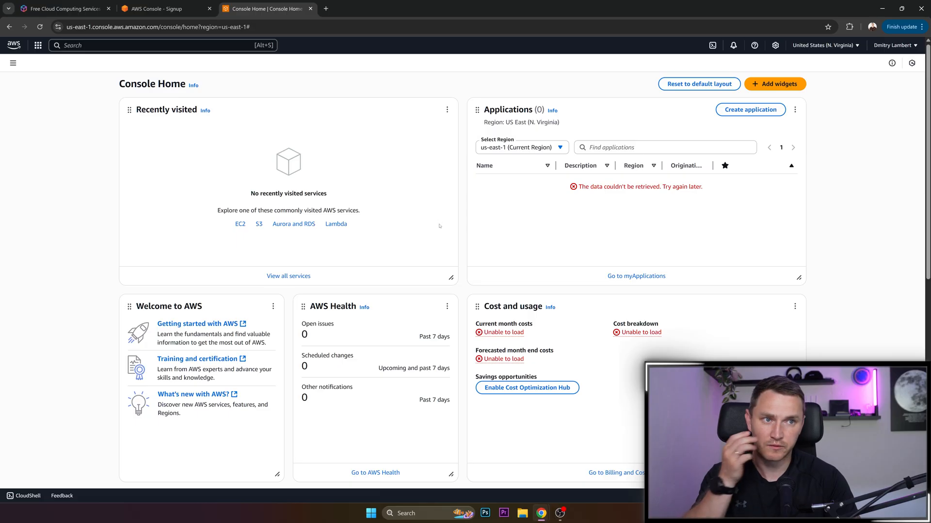
mouse_move(458, 230)
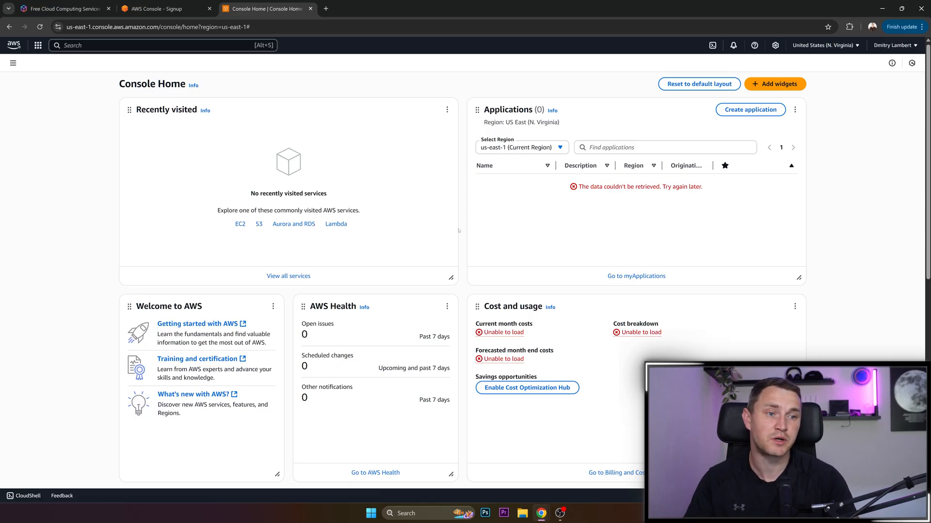
mouse_move(458, 231)
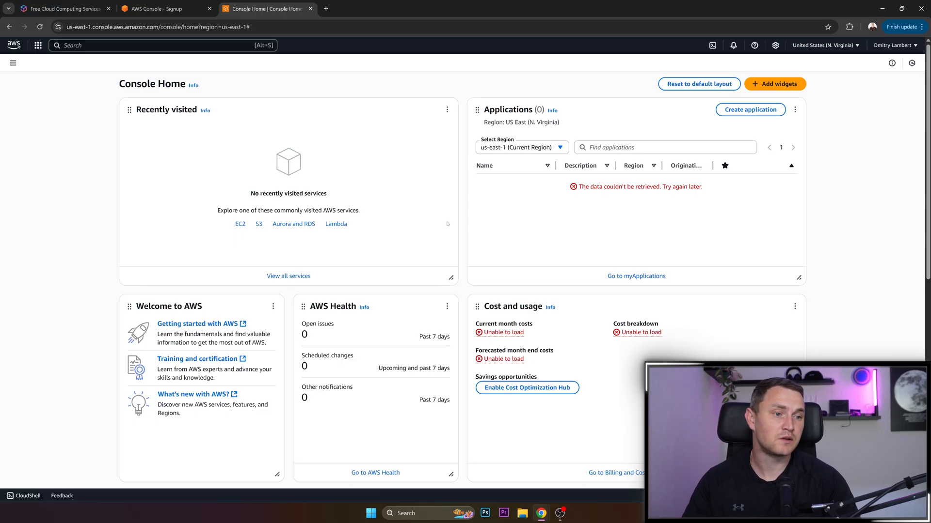
mouse_move(413, 224)
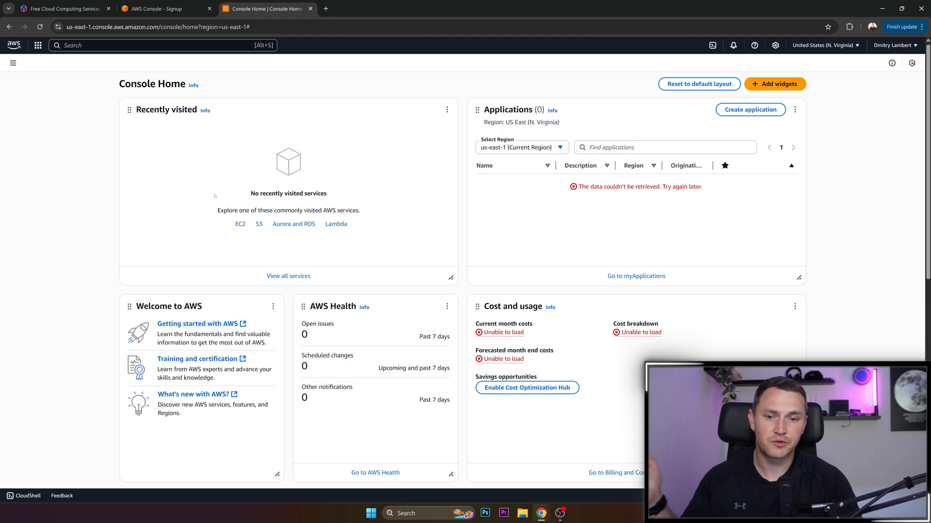
mouse_move(272, 201)
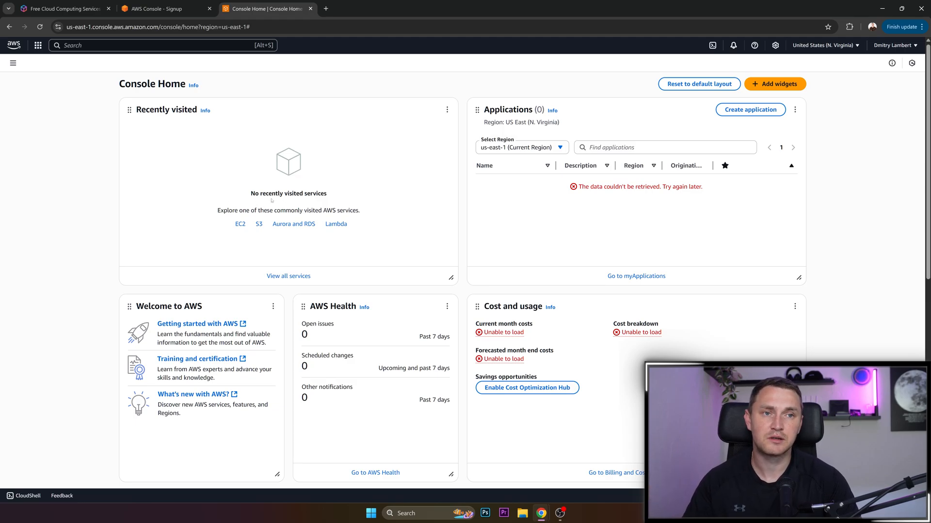
mouse_move(354, 197)
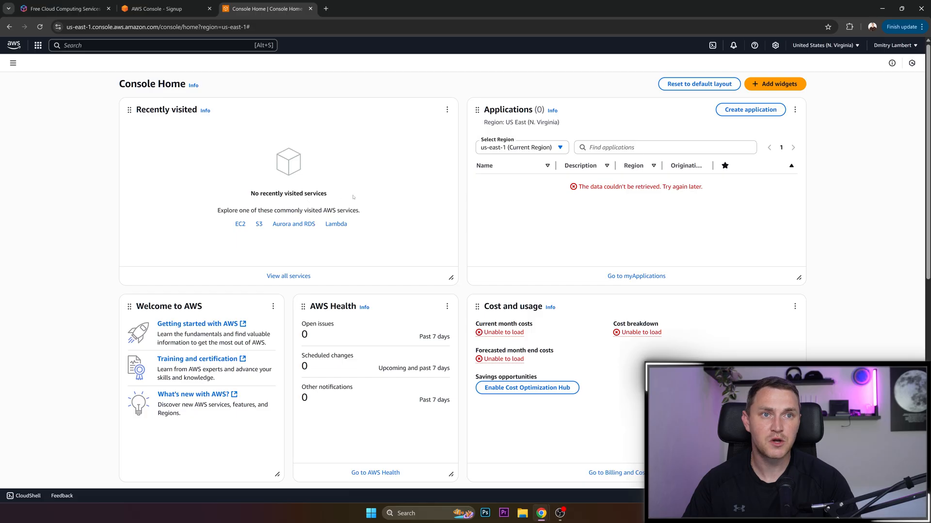
mouse_move(237, 154)
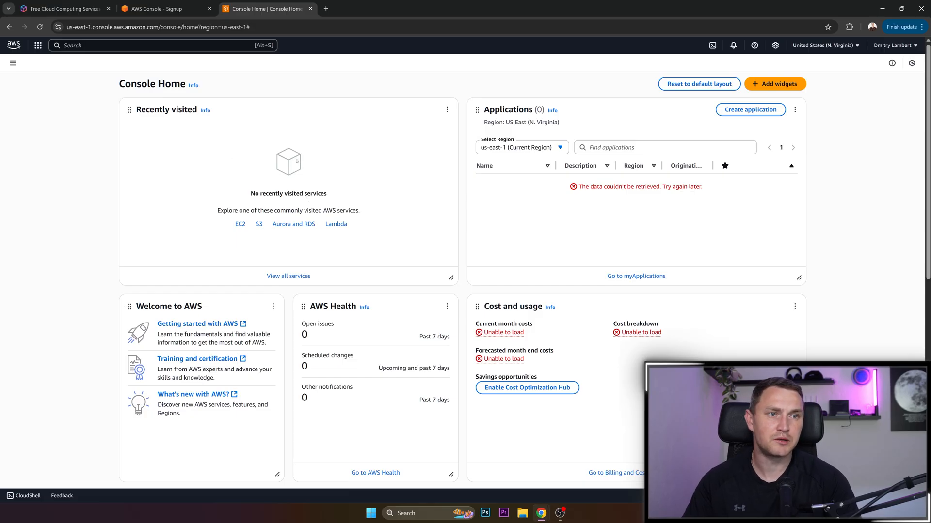
mouse_move(240, 224)
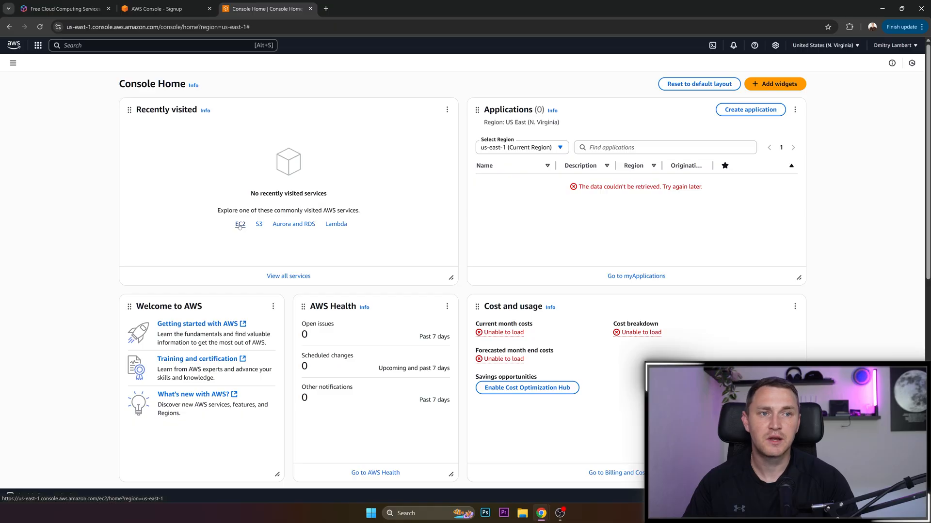
- Search for ec2 and open EC2 (Virtual Servers in the Cloud)
type("ec2")
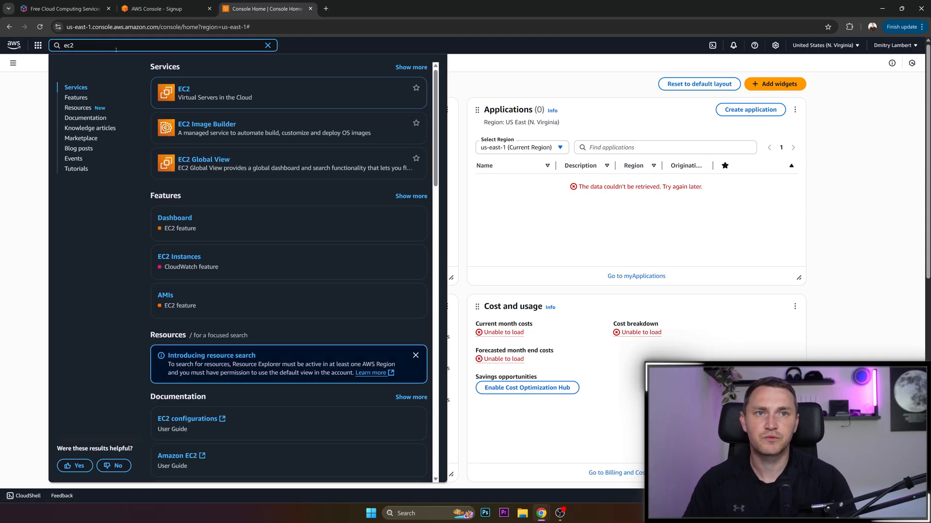
left_click(184, 92)
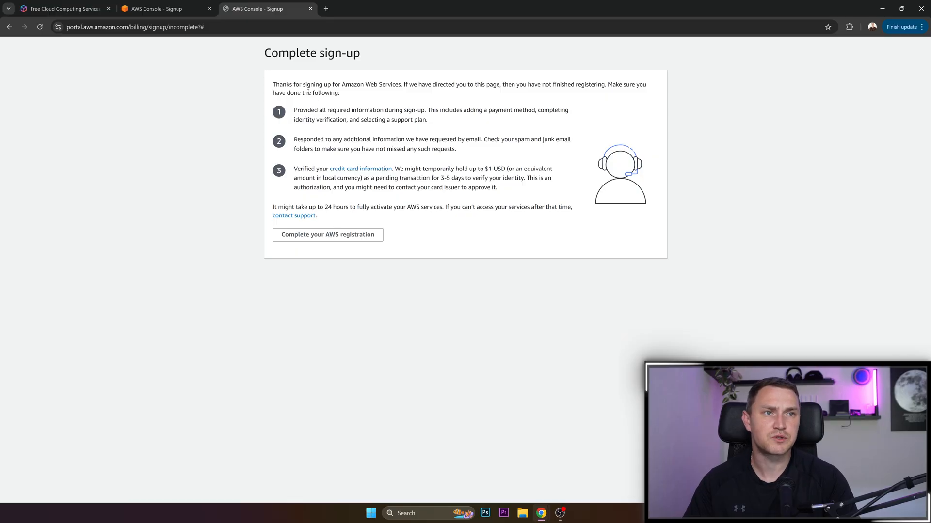
mouse_move(512, 93)
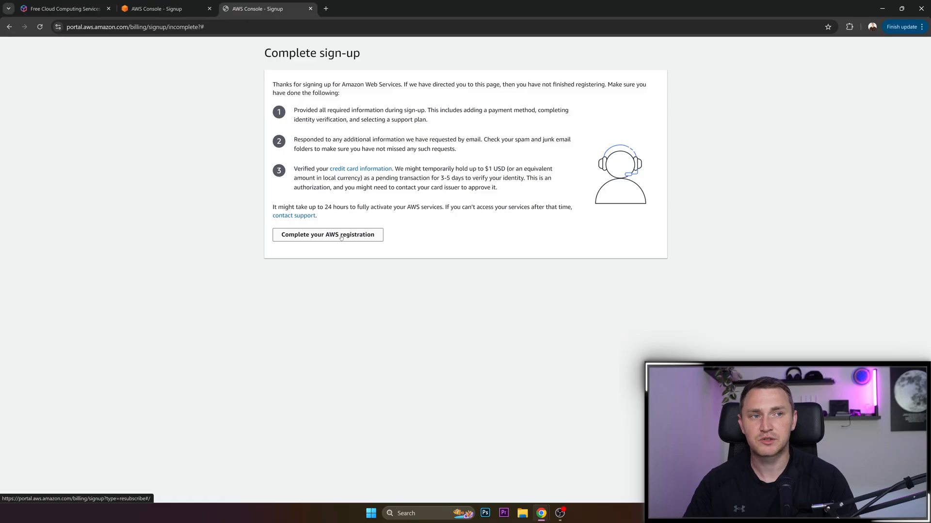
- Resume the unfinished AWS registration from the Complete sign-up page
left_click(328, 234)
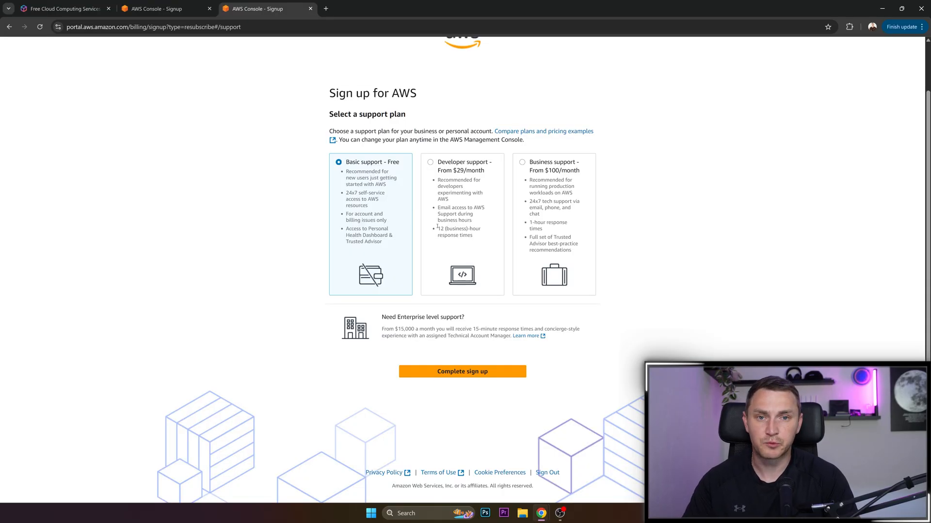
- Complete sign-up on Basic support – Free and proceed to the Management Console
scroll("up", 3)
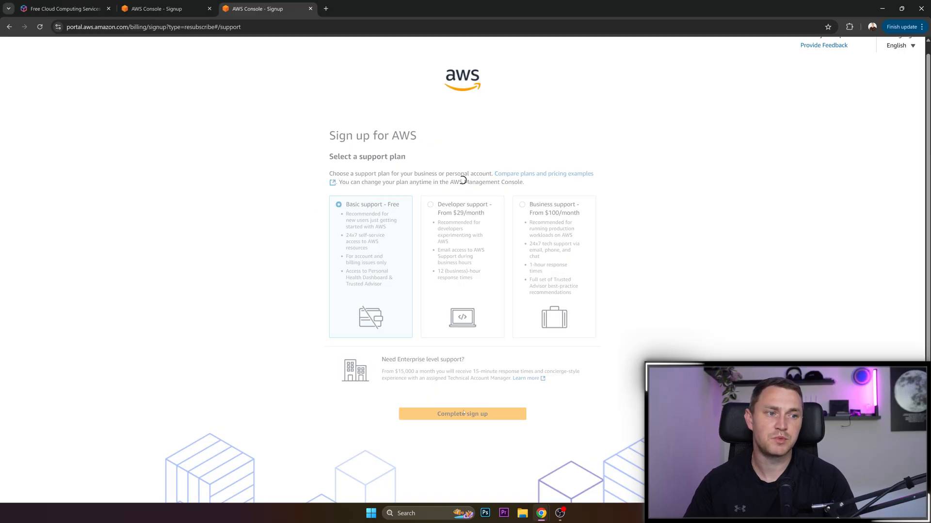
left_click(462, 414)
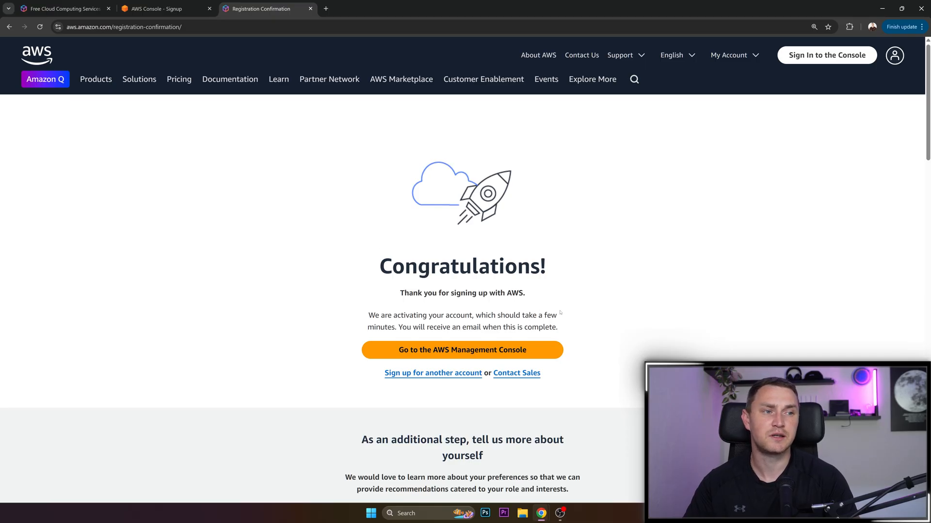
left_click(462, 350)
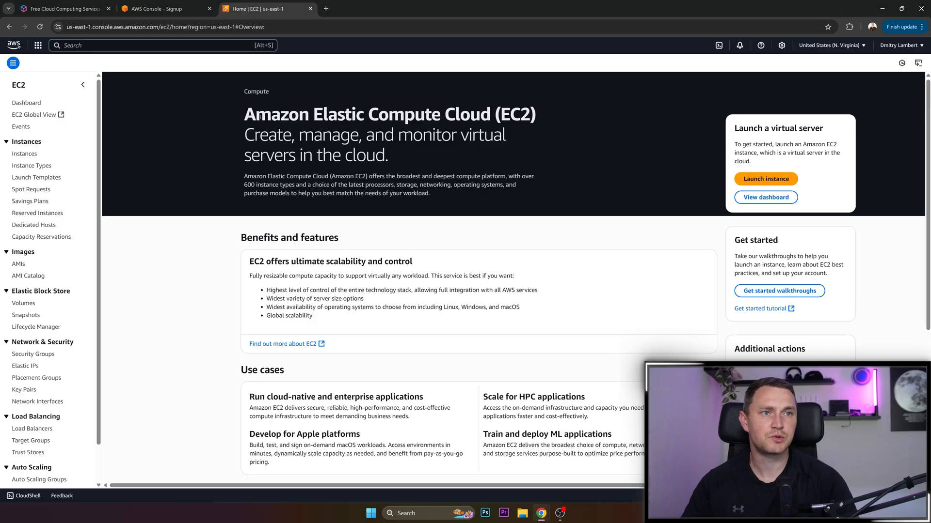
mouse_move(525, 135)
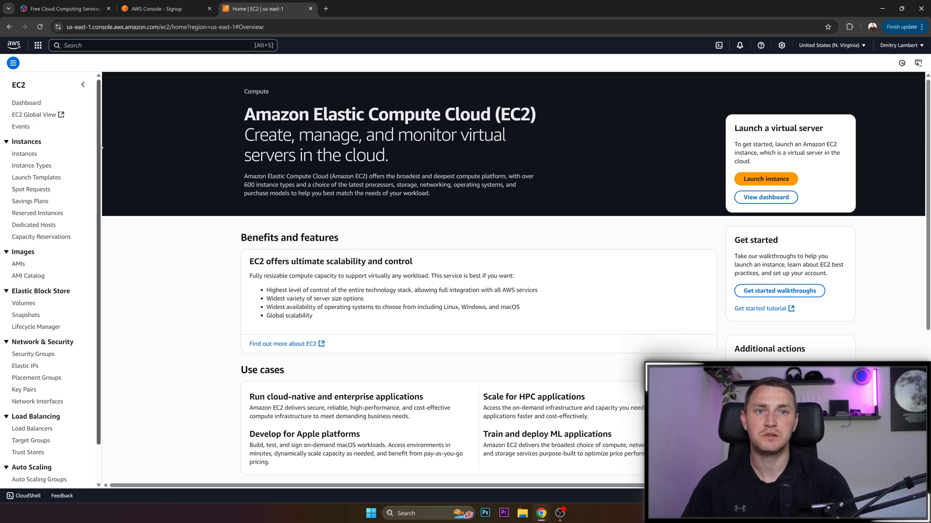
- Open Instances from the EC2 navigation pane, showing an empty list
left_click(24, 153)
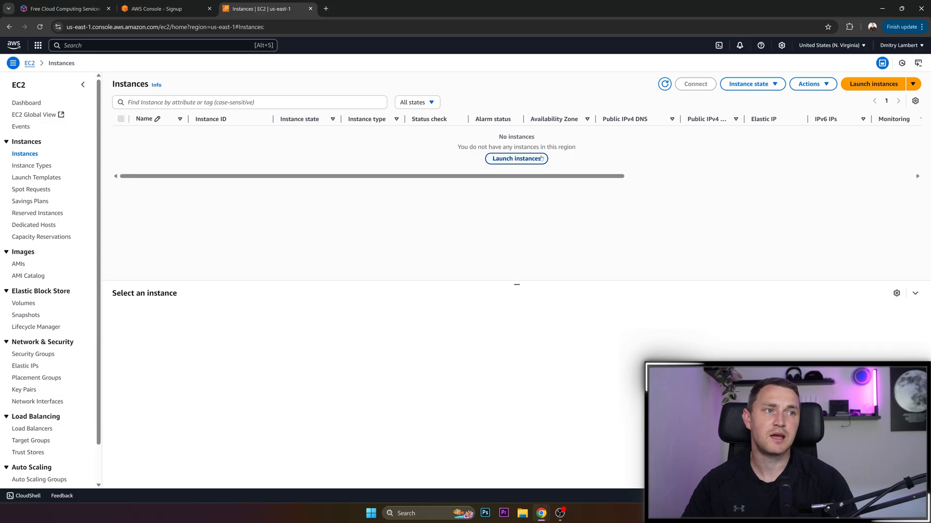
- Launch a new instance and name it 'Subscribe to Youtube'
left_click(873, 83)
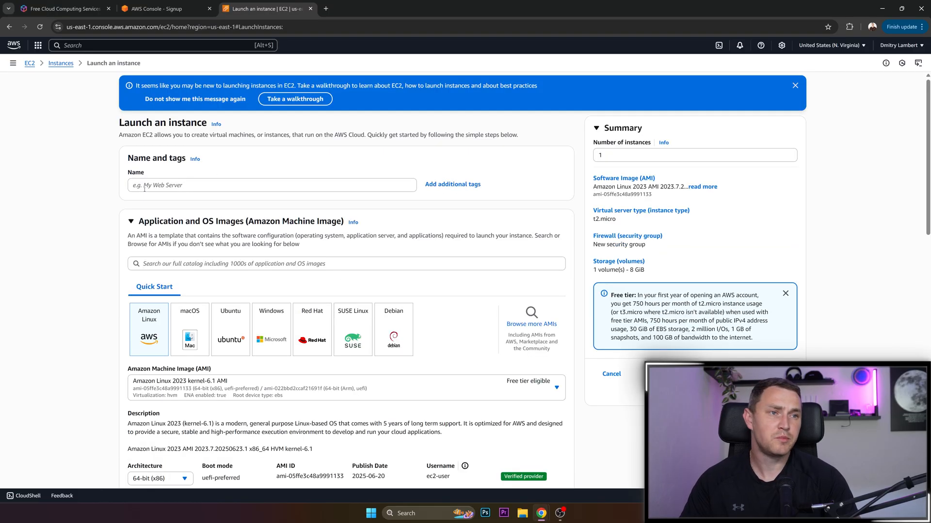
type("Suibscribe to")
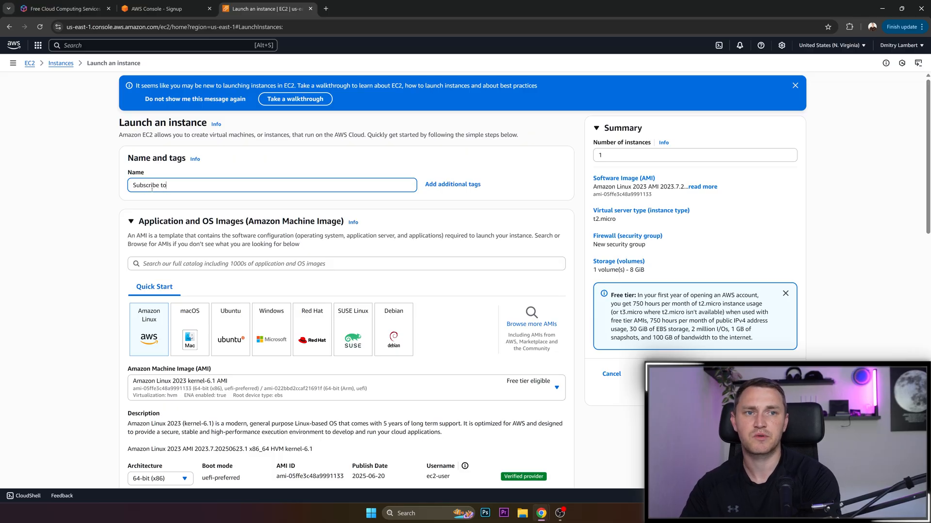
type("yOU")
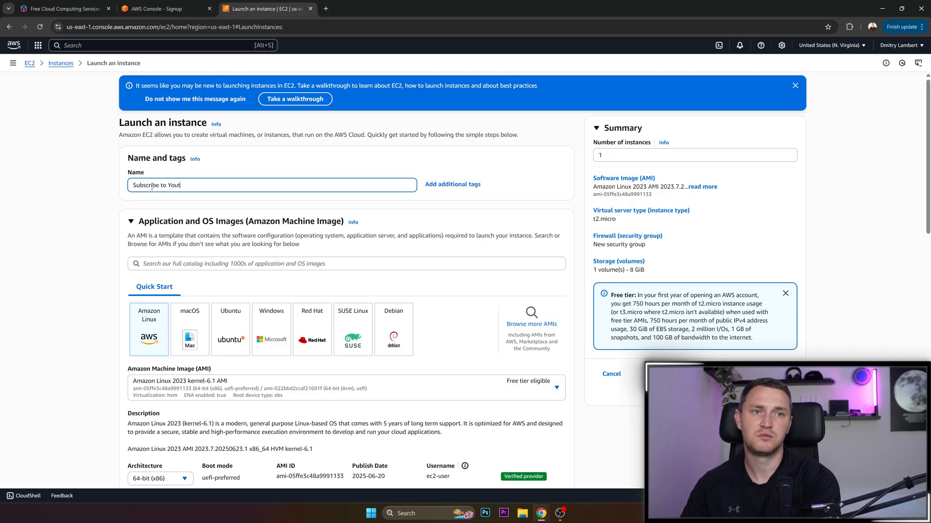
type("ube")
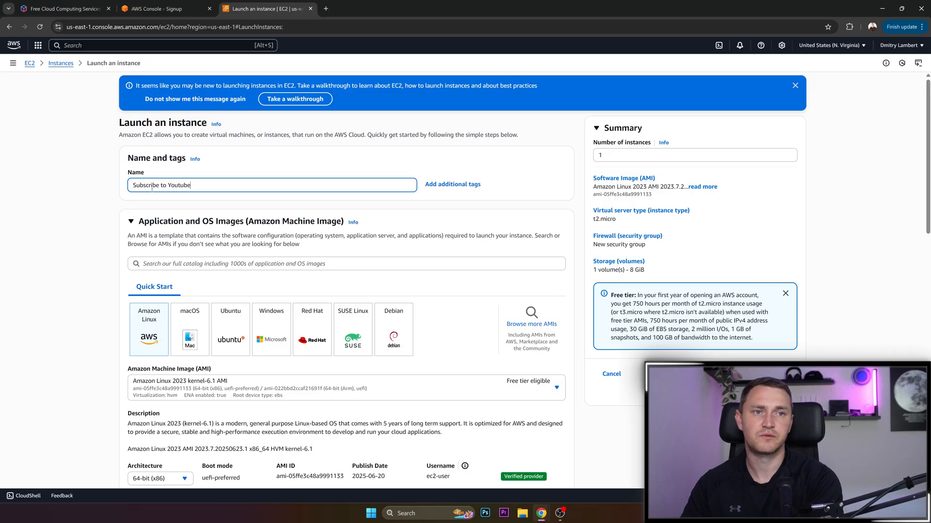
- Check the Free Tier page for eligible Linux, RHEL and SLES systems
scroll("down", 3)
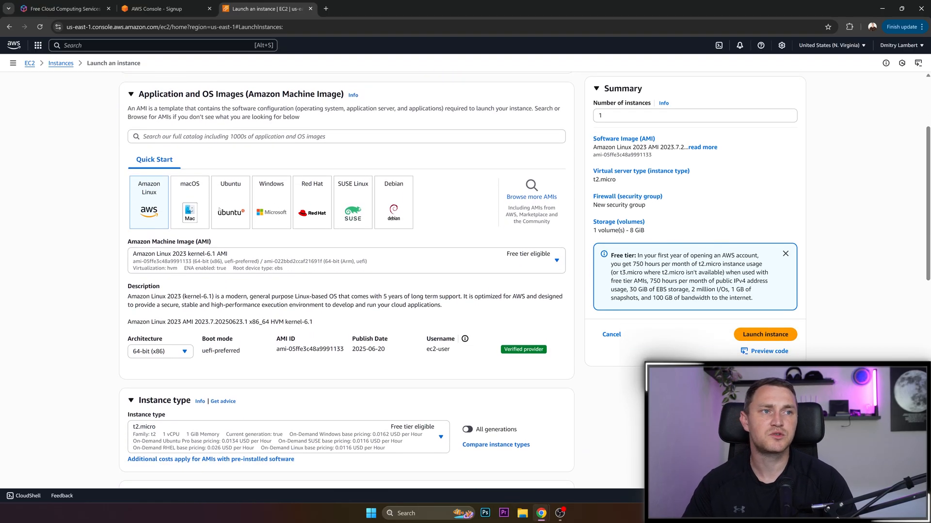
left_click(166, 8)
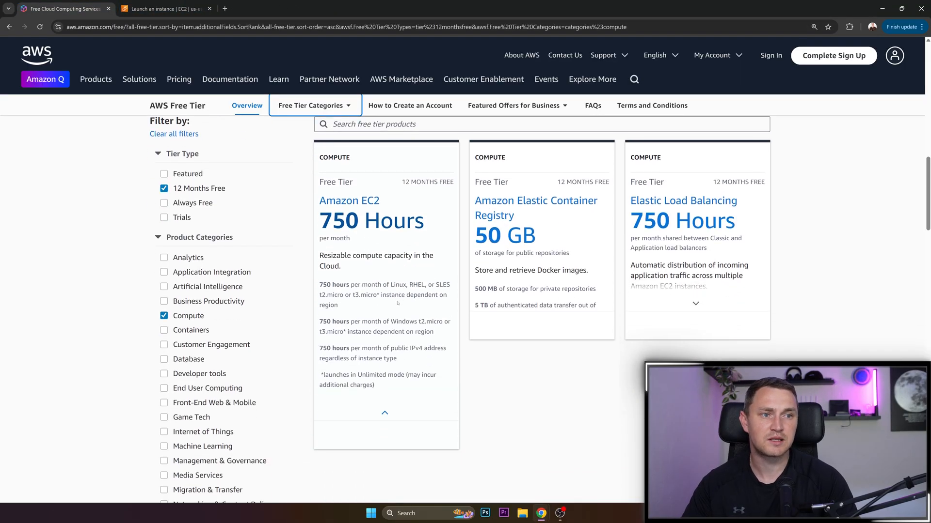
double_click(412, 285)
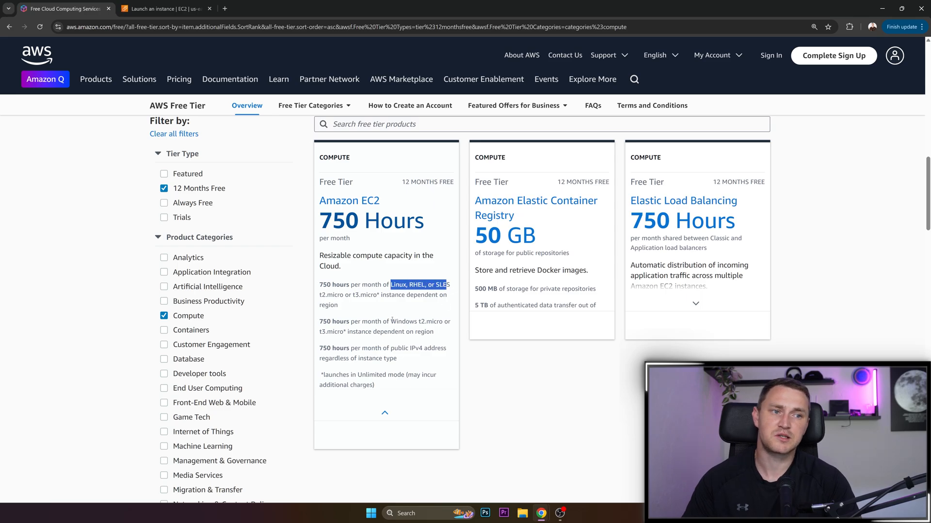
left_click(164, 8)
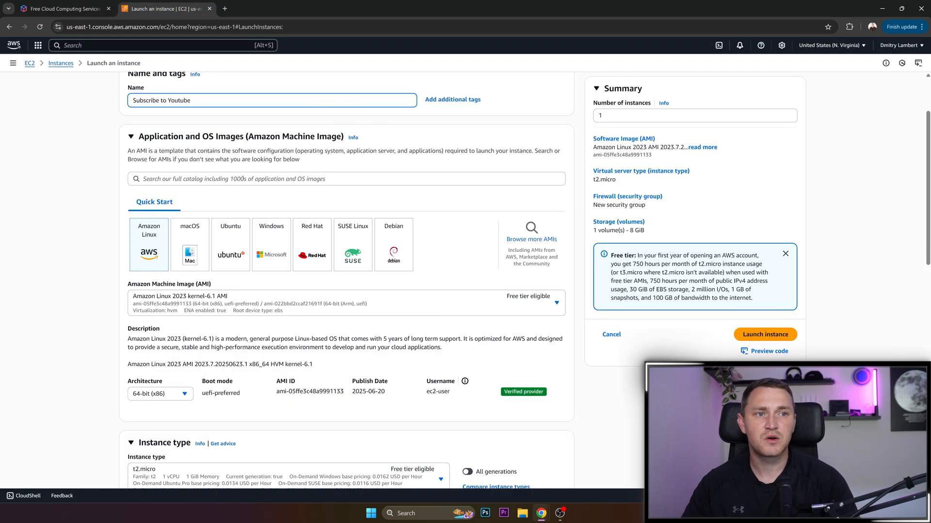
- Select Red Hat Enterprise Linux 10 as the instance image under Quick Start
left_click(311, 244)
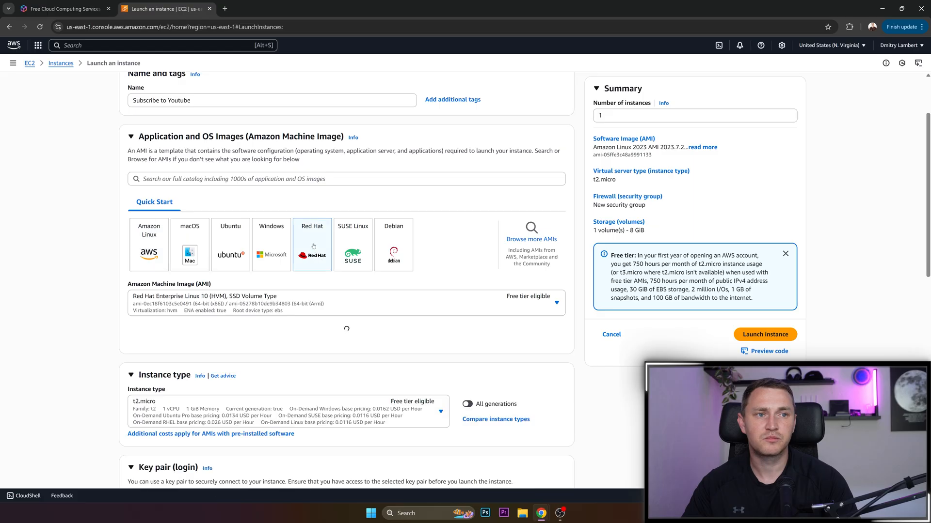
mouse_move(200, 307)
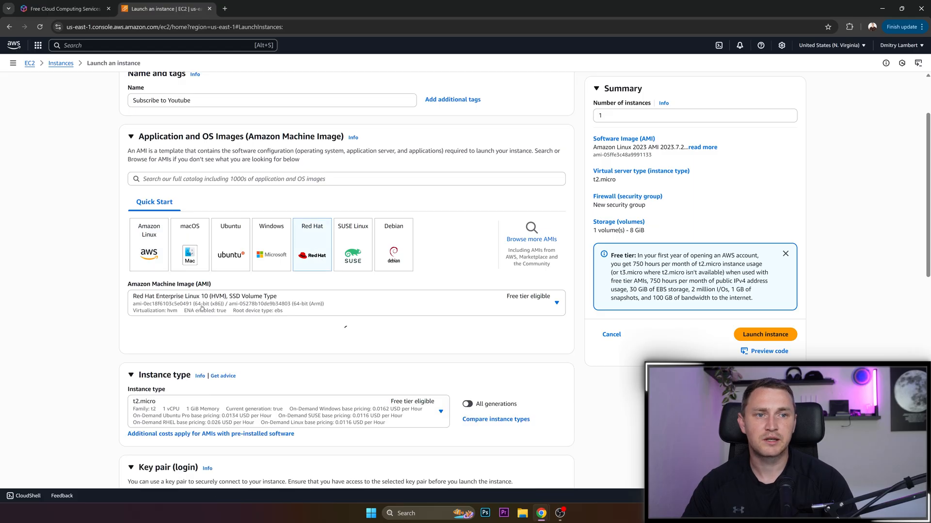
left_click(312, 243)
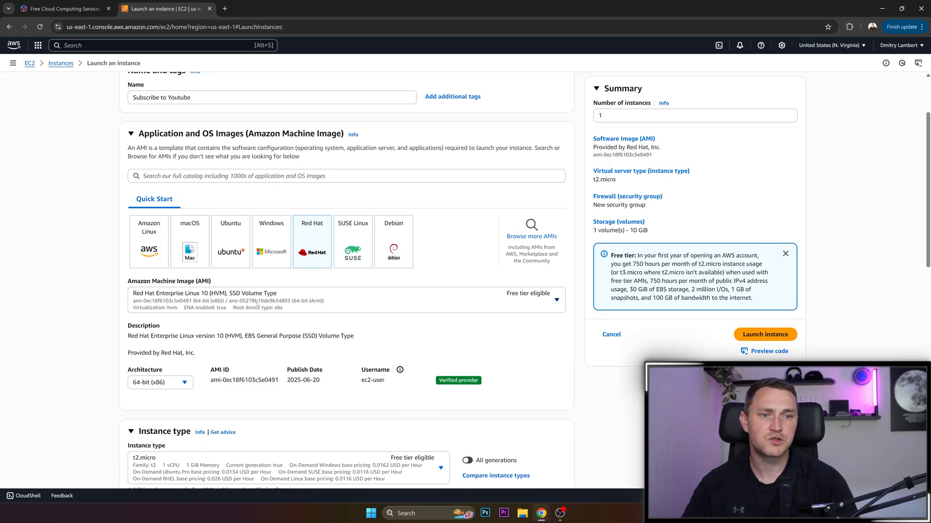
scroll("down", 3)
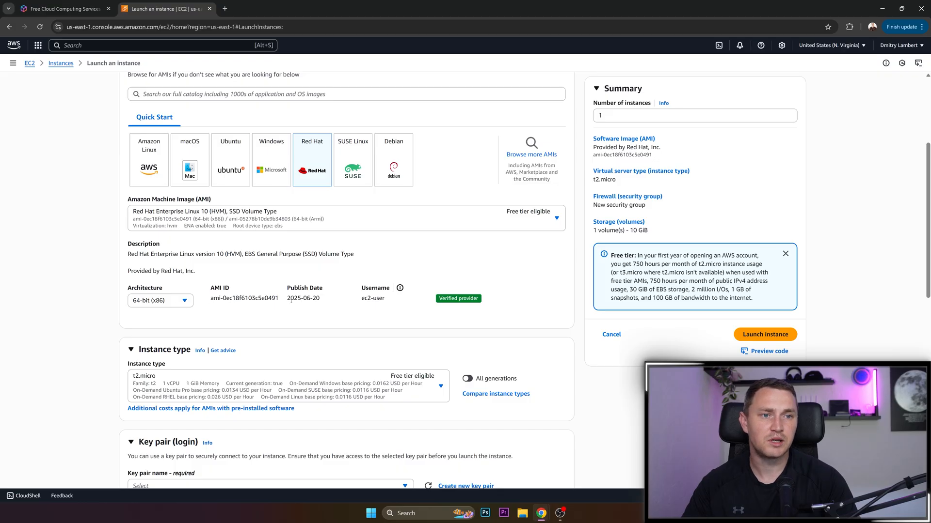
scroll("up", 3)
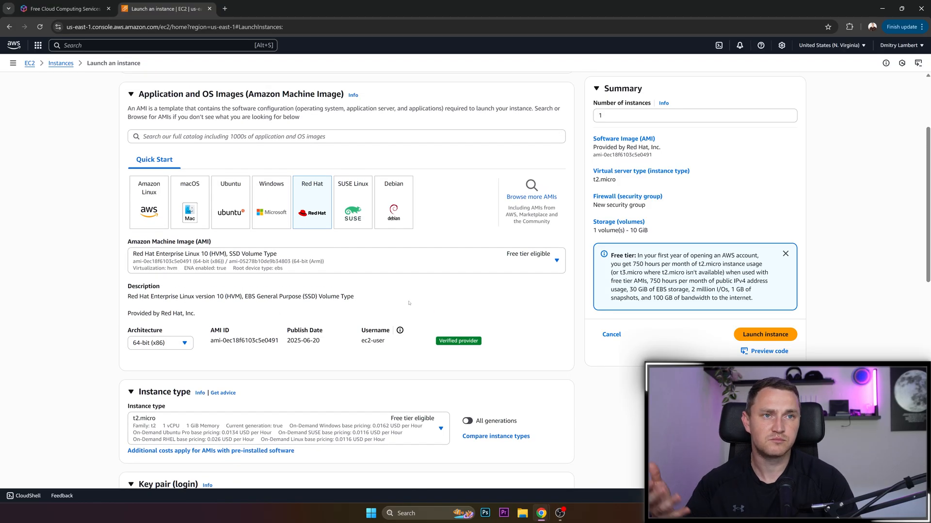
scroll("down", 3)
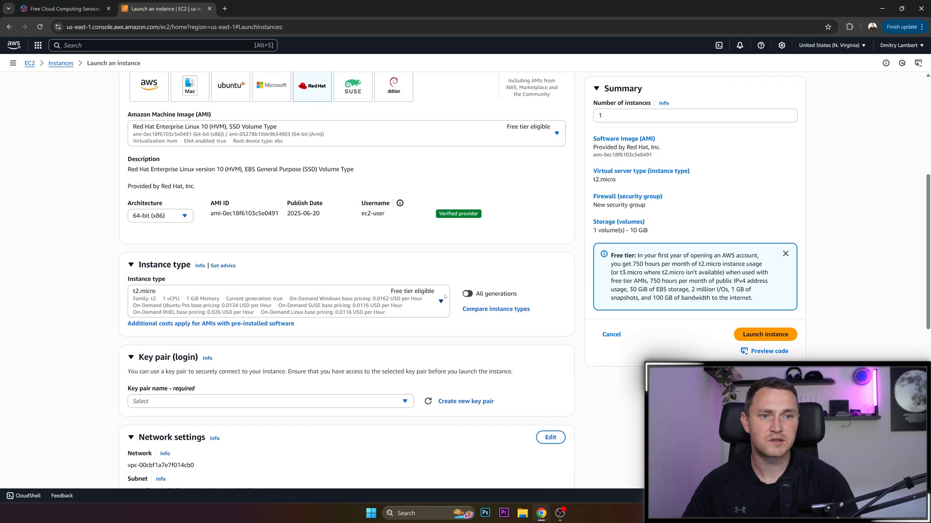
scroll("down", 3)
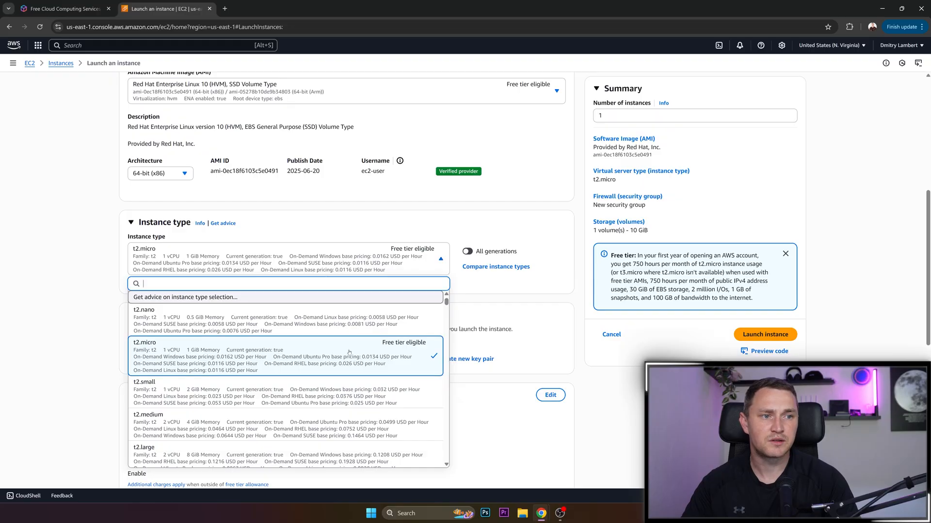
mouse_move(406, 359)
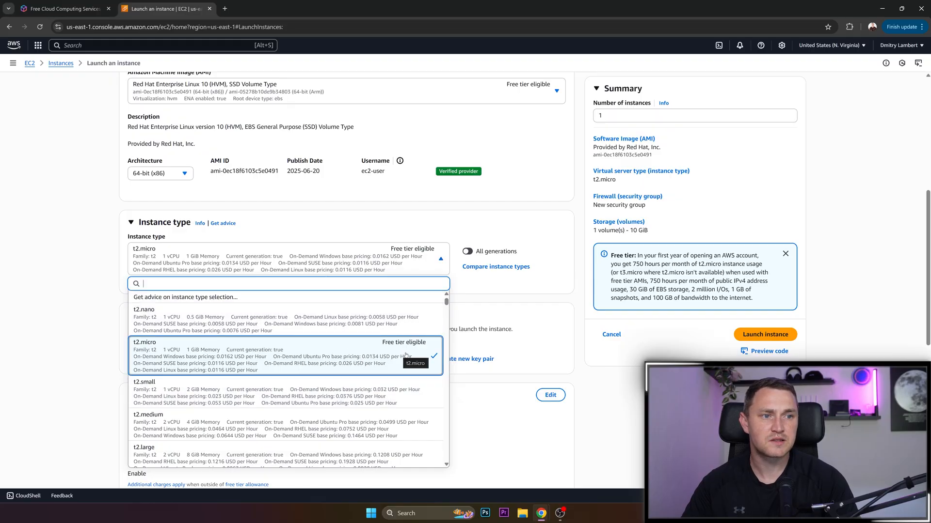
- Select t2.micro (Free tier eligible) from the Instance type list
scroll("down", 3)
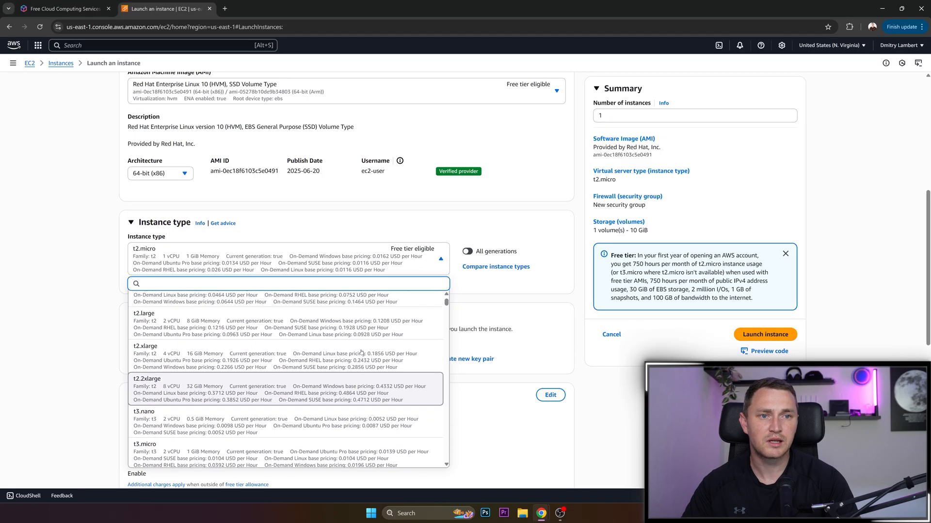
scroll("down", 3)
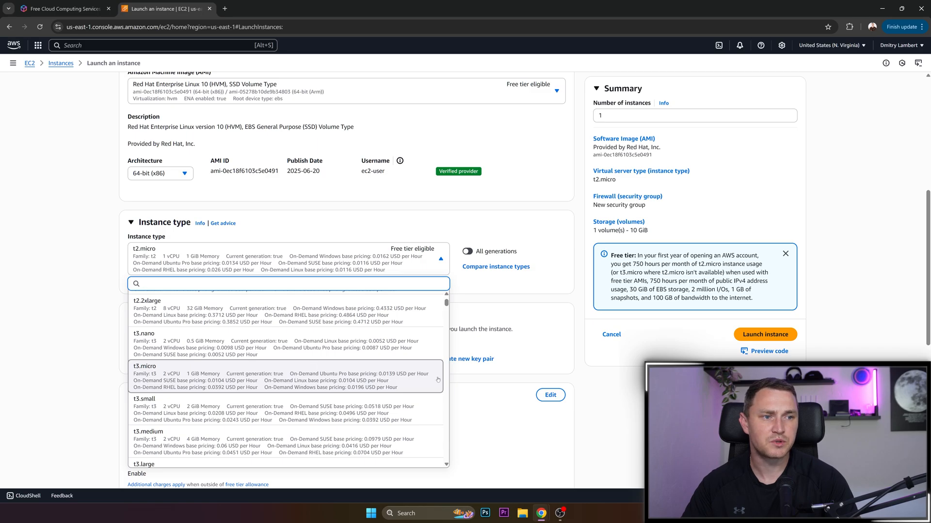
scroll("down", 3)
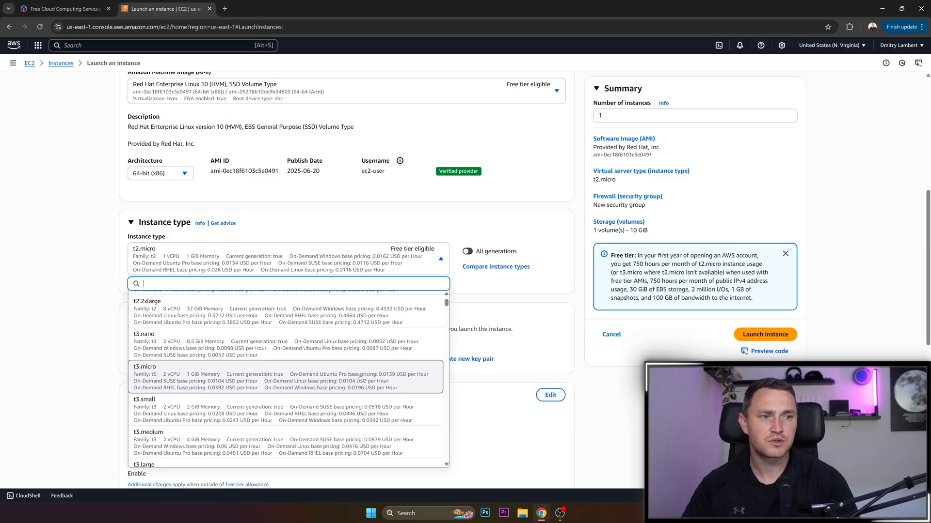
left_click(267, 377)
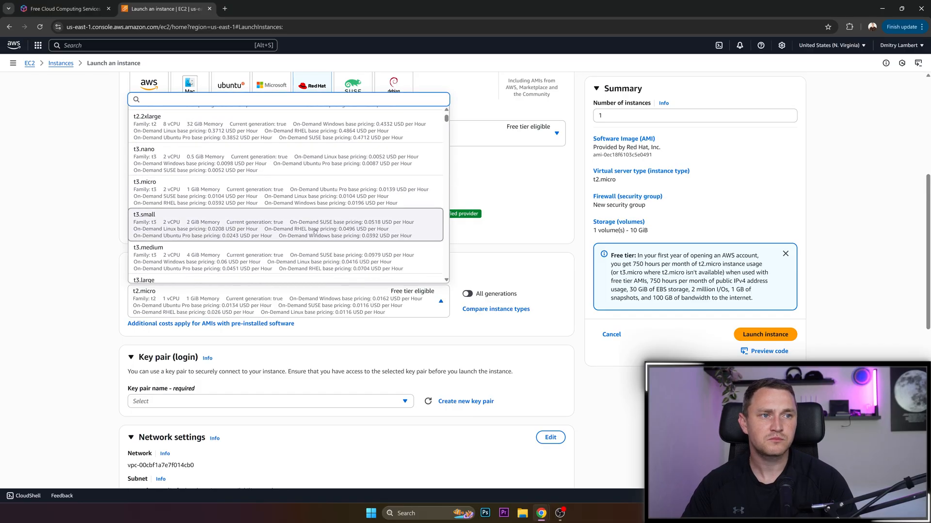
scroll("down", 3)
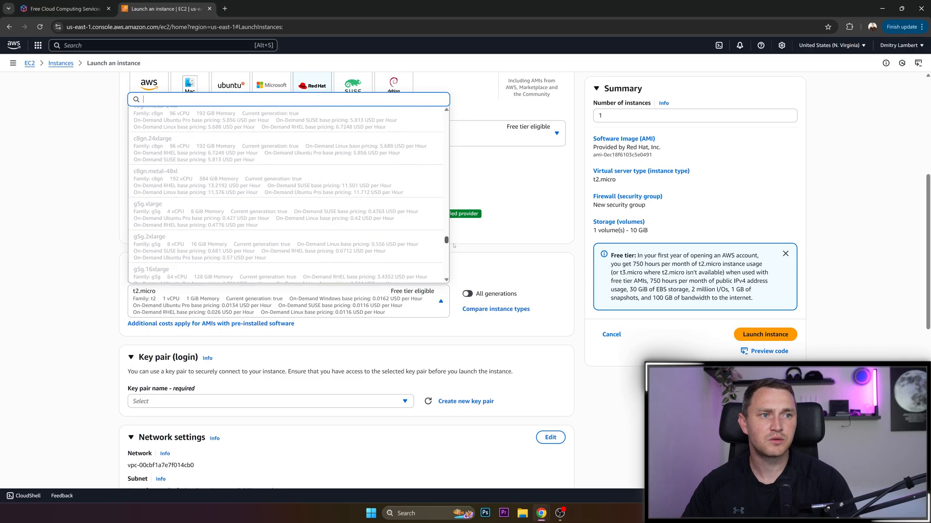
scroll("up", 3)
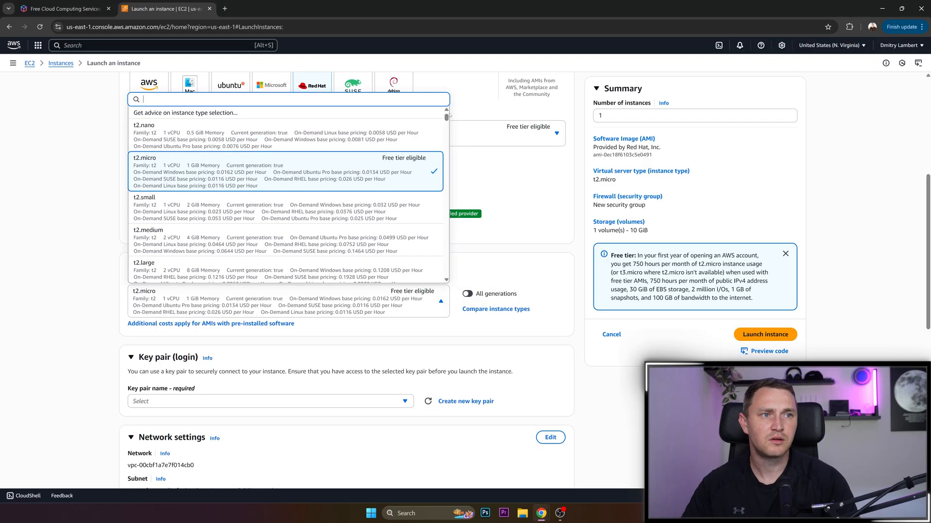
left_click(288, 172)
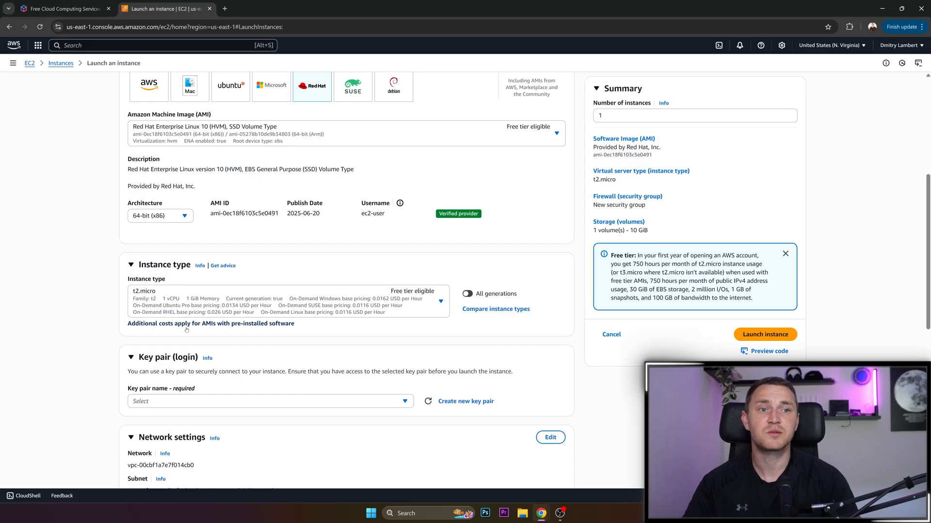
- Proceed without a key pair, keeping the default network settings and 10 GiB gp3 storage
scroll("down", 3)
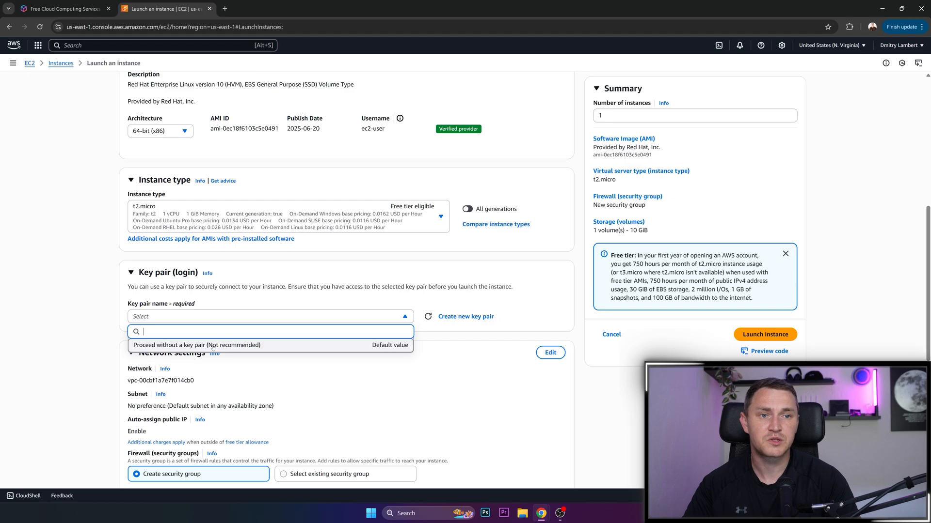
left_click(198, 344)
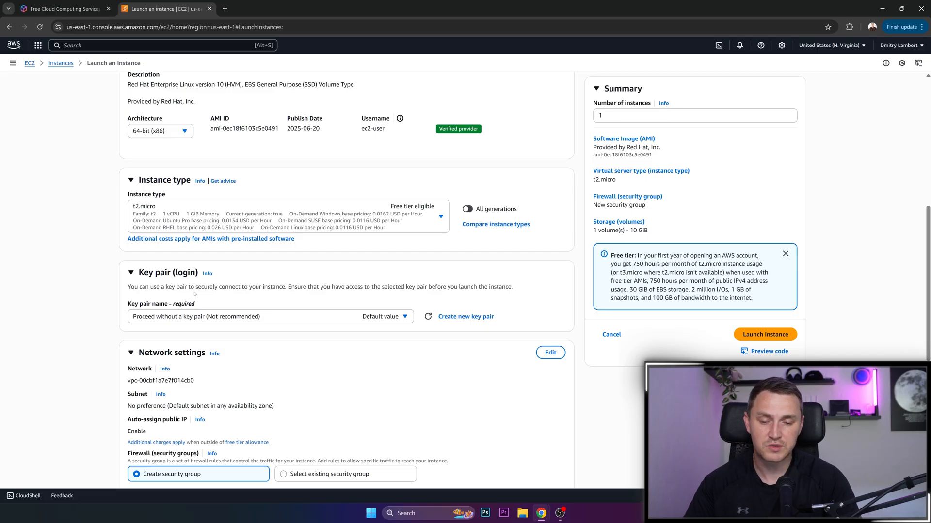
scroll("down", 3)
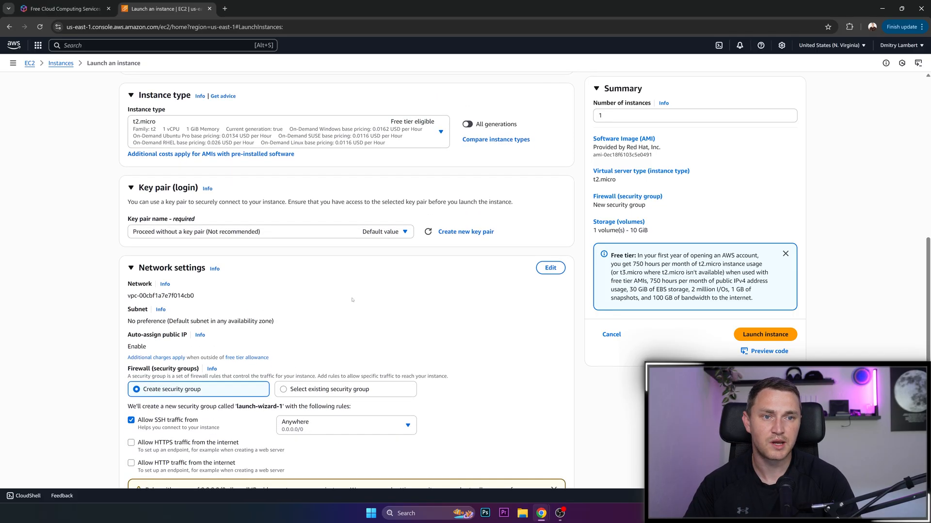
scroll("down", 3)
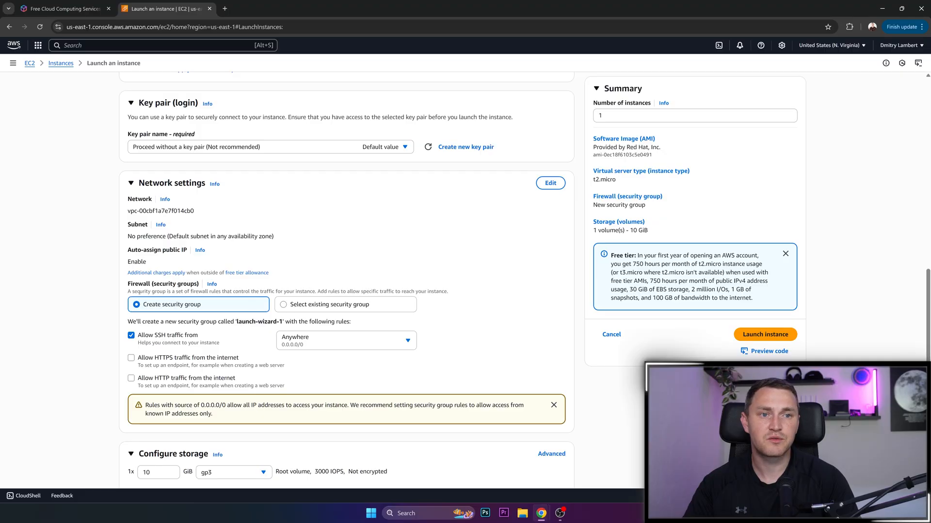
scroll("down", 3)
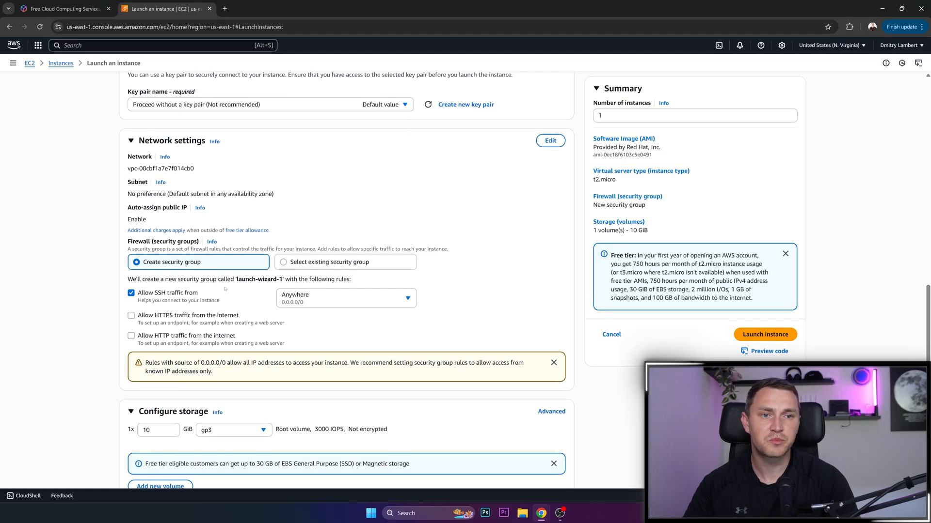
scroll("down", 3)
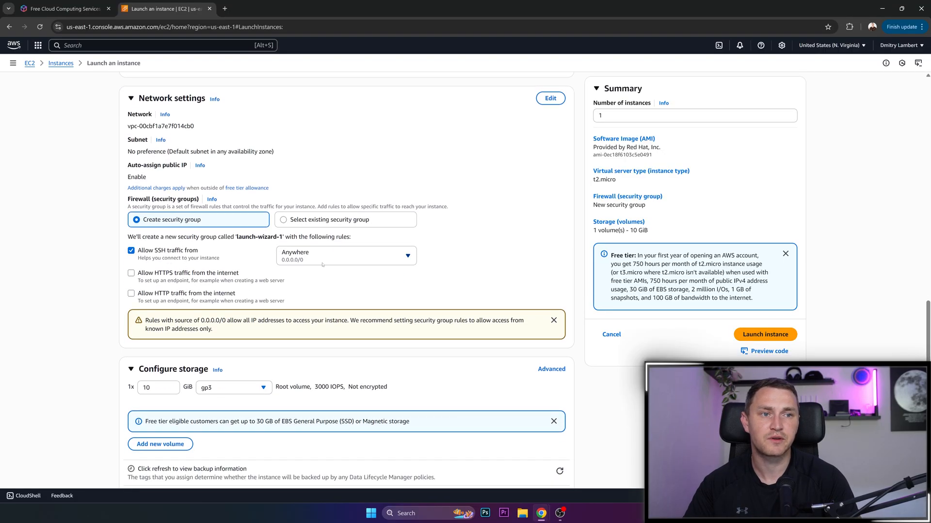
mouse_move(313, 268)
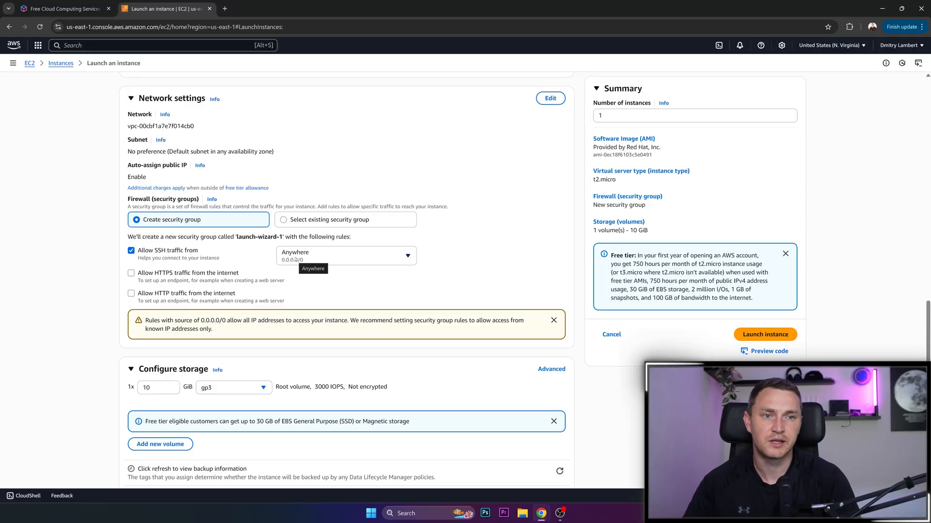
mouse_move(342, 254)
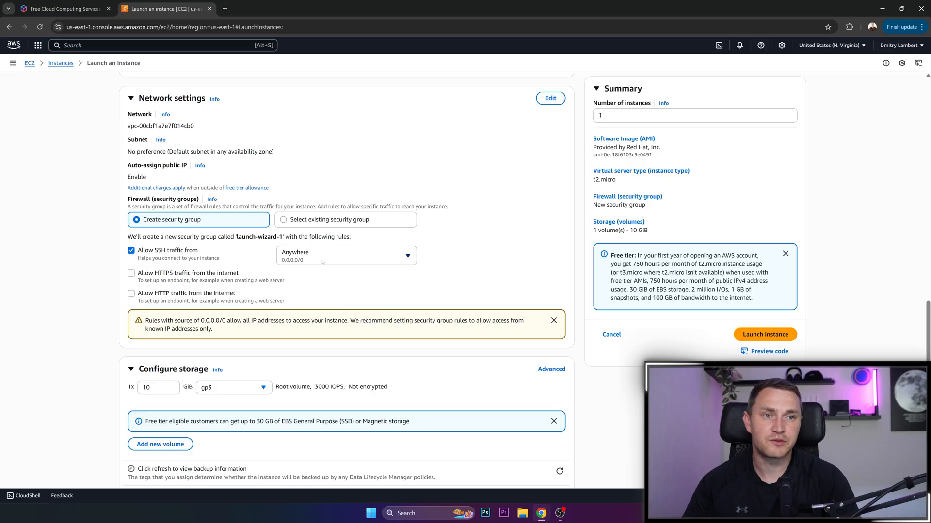
scroll("down", 3)
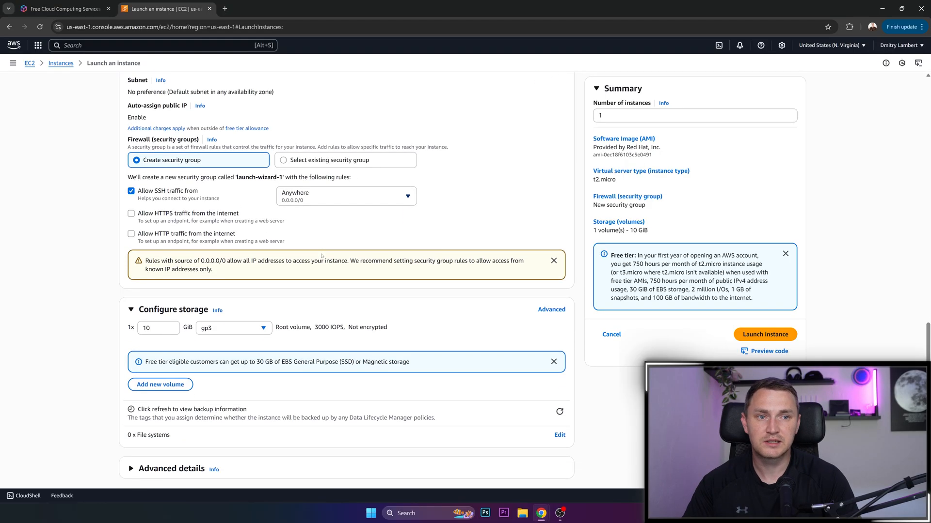
scroll("up", 3)
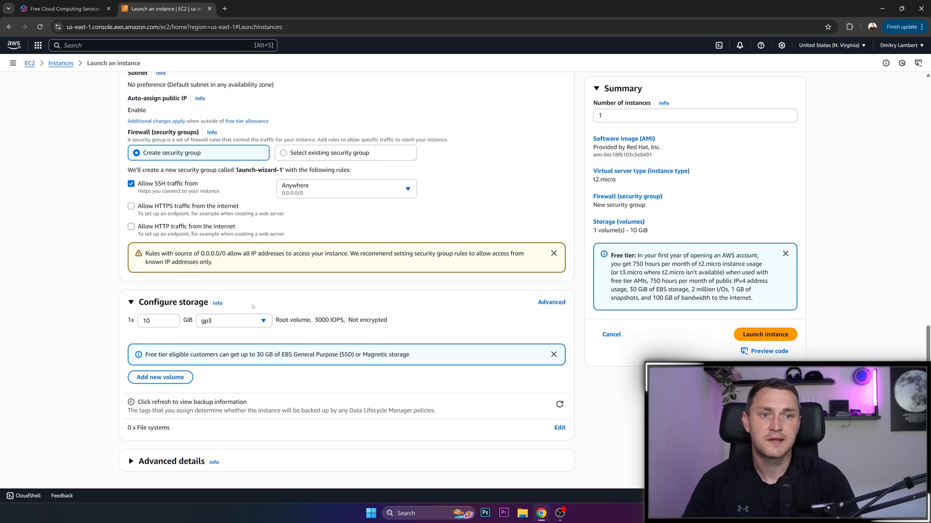
mouse_move(233, 326)
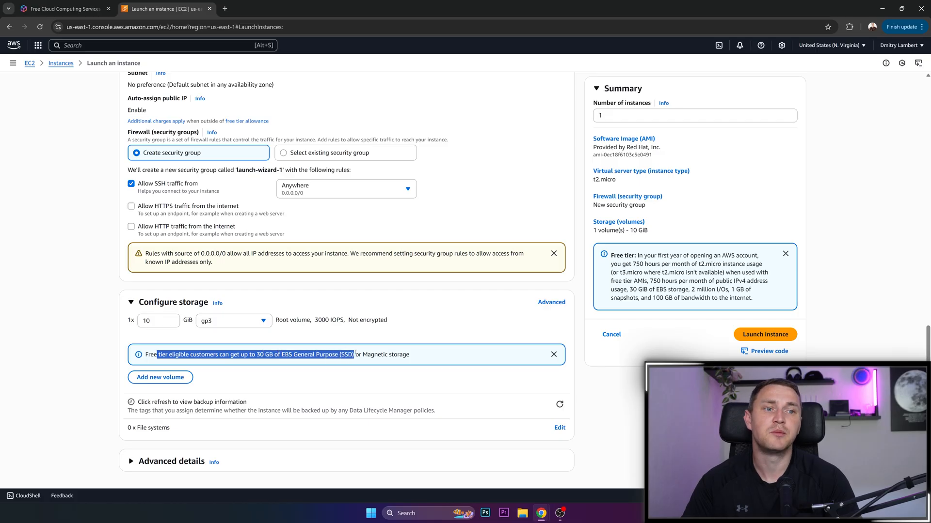
- Raise the root volume to 30 GiB and review Advanced details, leaving defaults
left_click(154, 320)
type("30")
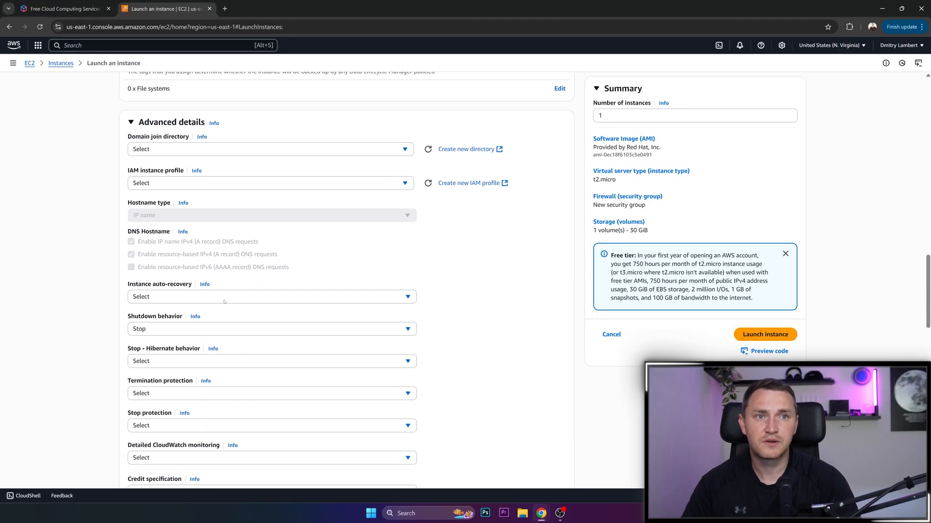
scroll("down", 3)
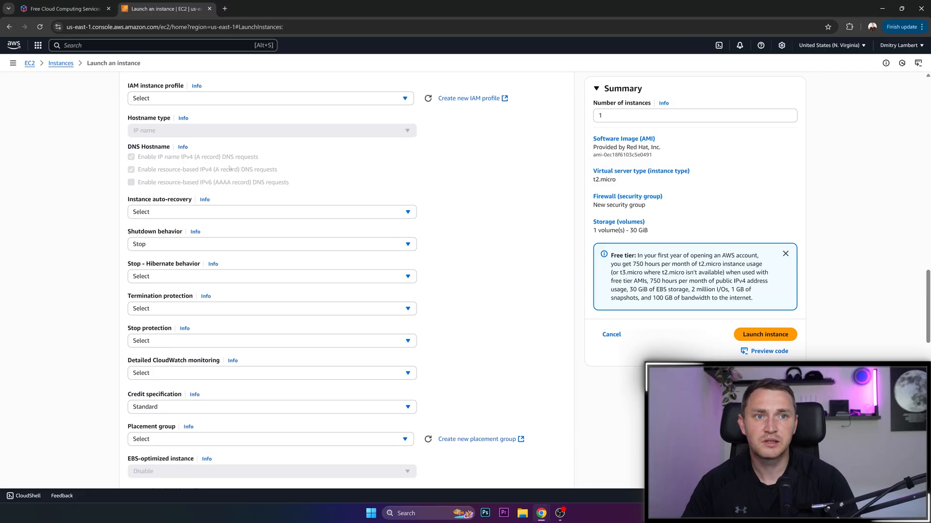
scroll("down", 3)
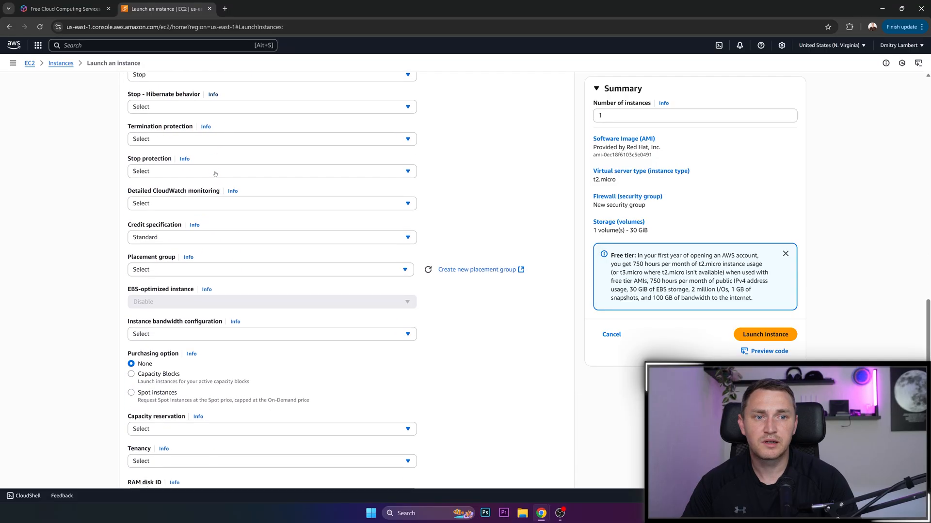
mouse_move(194, 240)
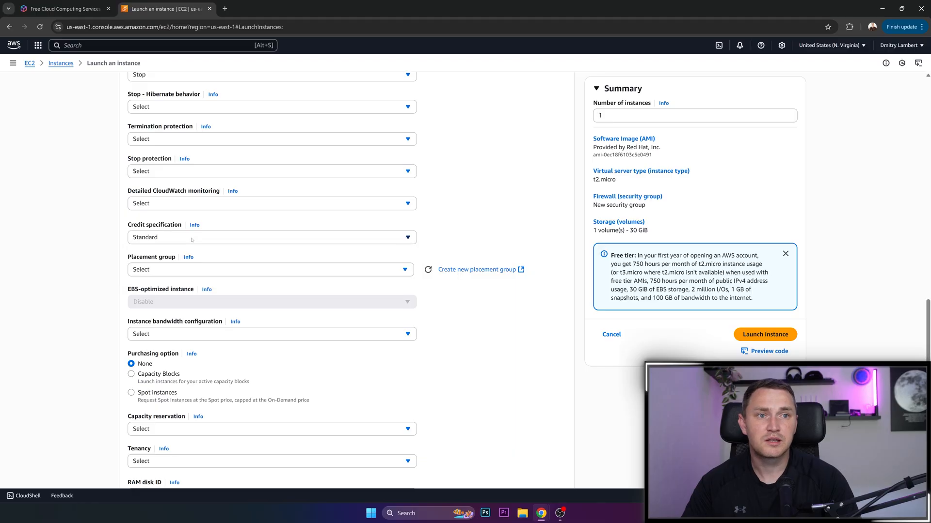
double_click(154, 224)
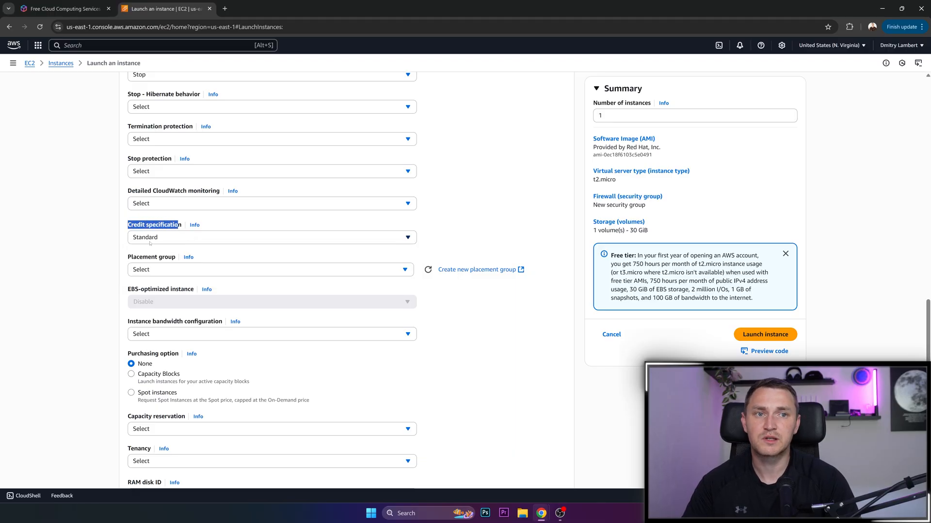
scroll("up", 3)
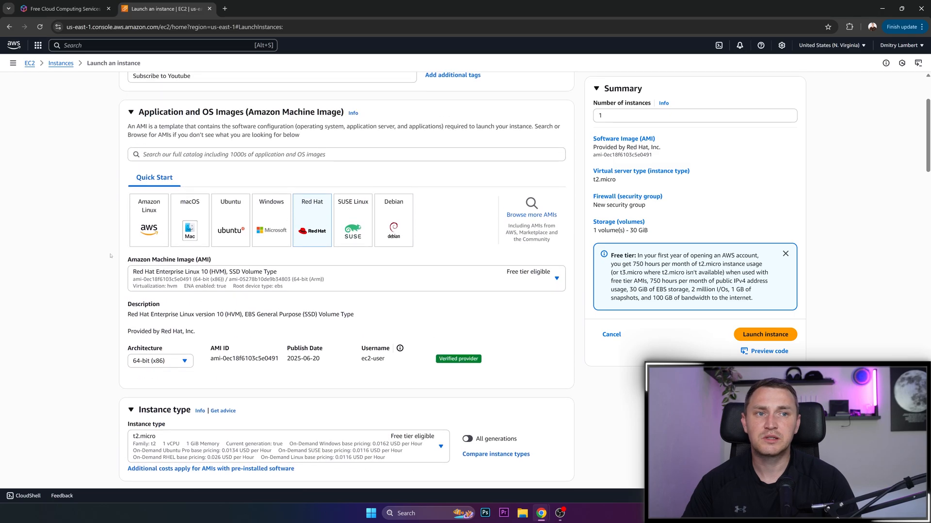
scroll("up", 3)
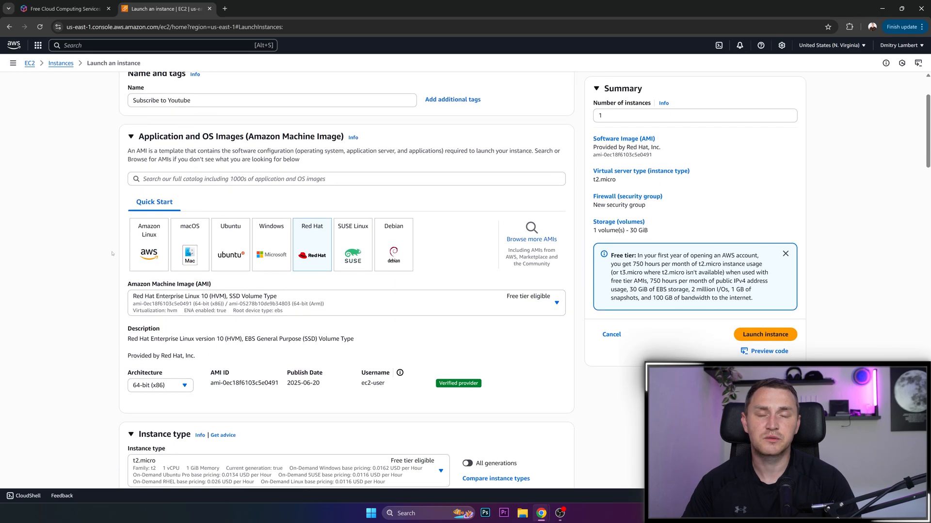
scroll("down", 3)
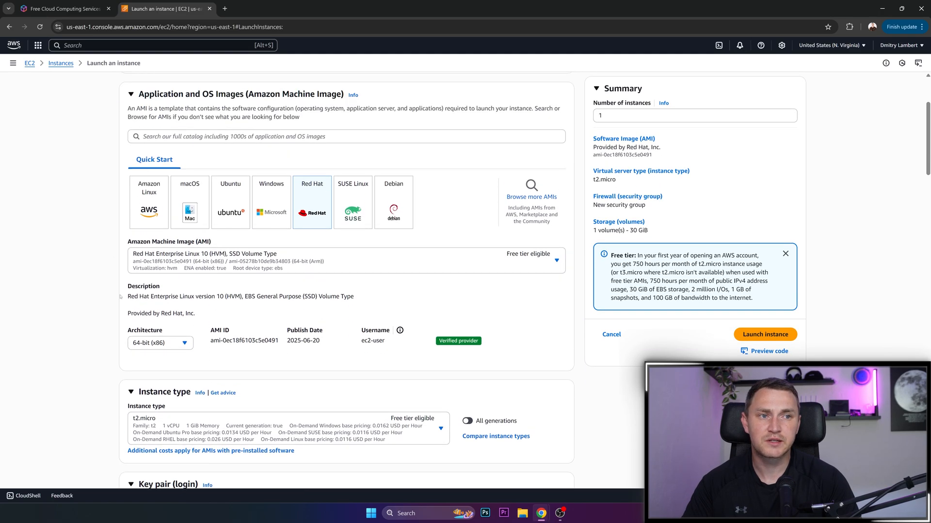
scroll("down", 3)
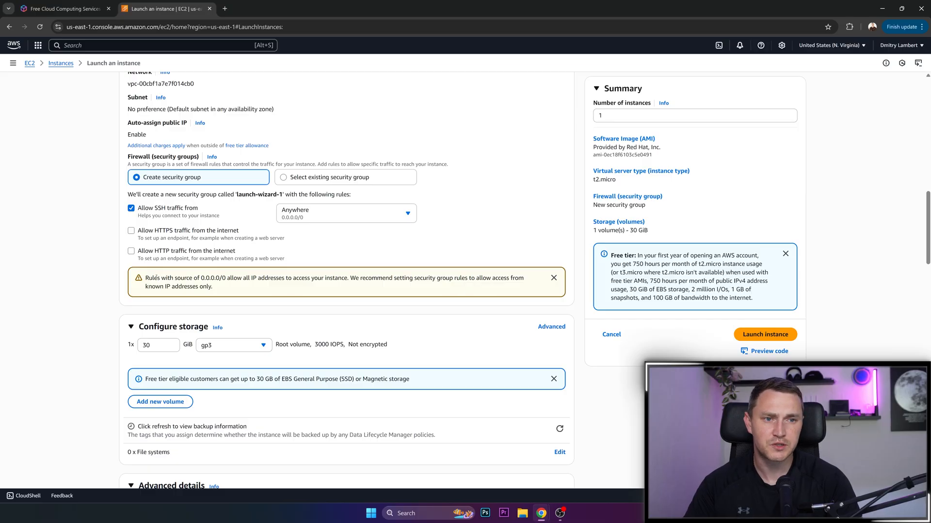
scroll("down", 3)
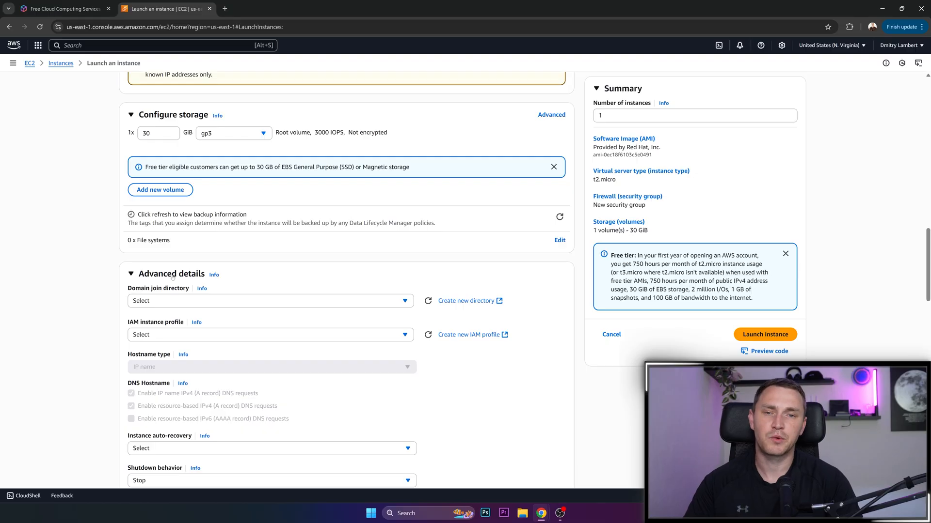
scroll("down", 3)
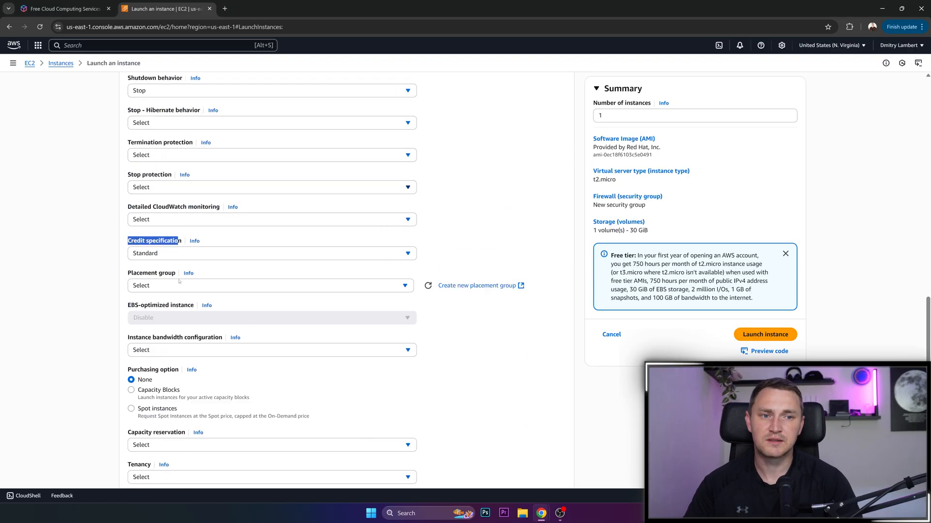
scroll("down", 3)
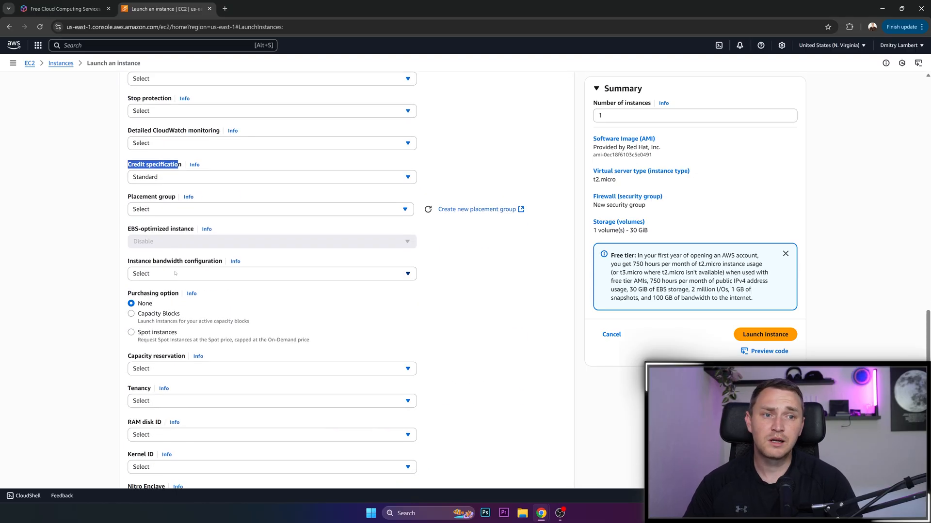
mouse_move(197, 203)
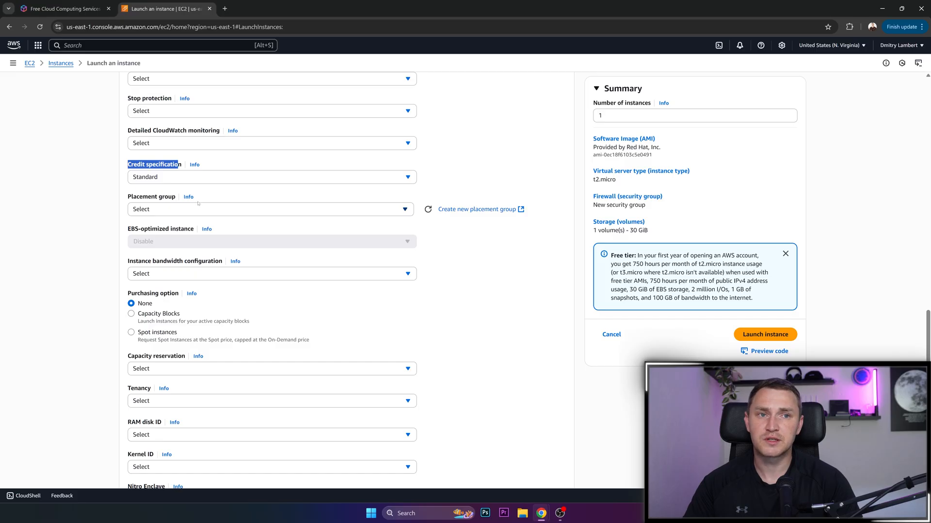
left_click(271, 177)
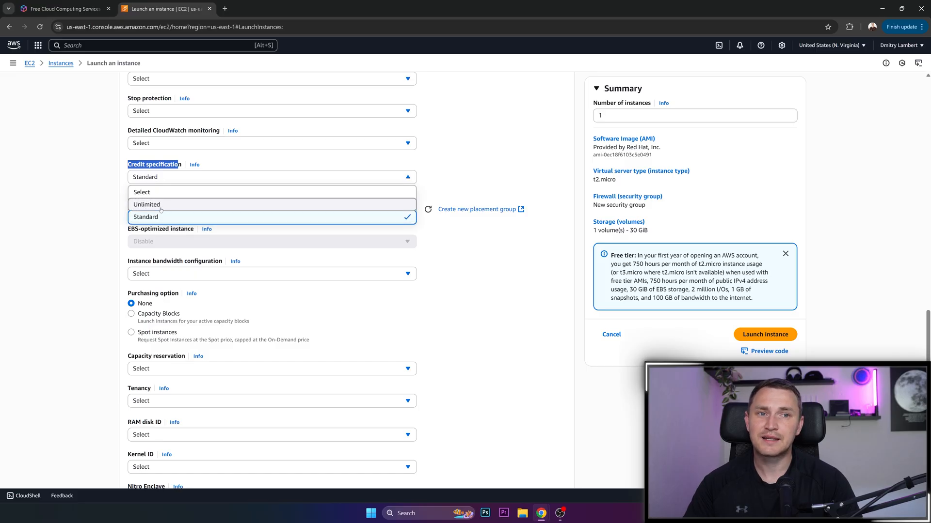
mouse_move(154, 204)
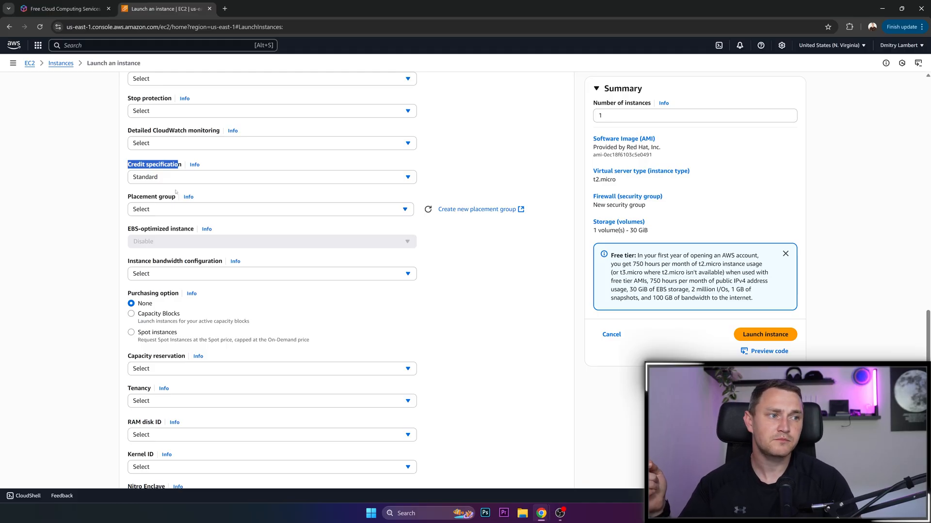
mouse_move(273, 212)
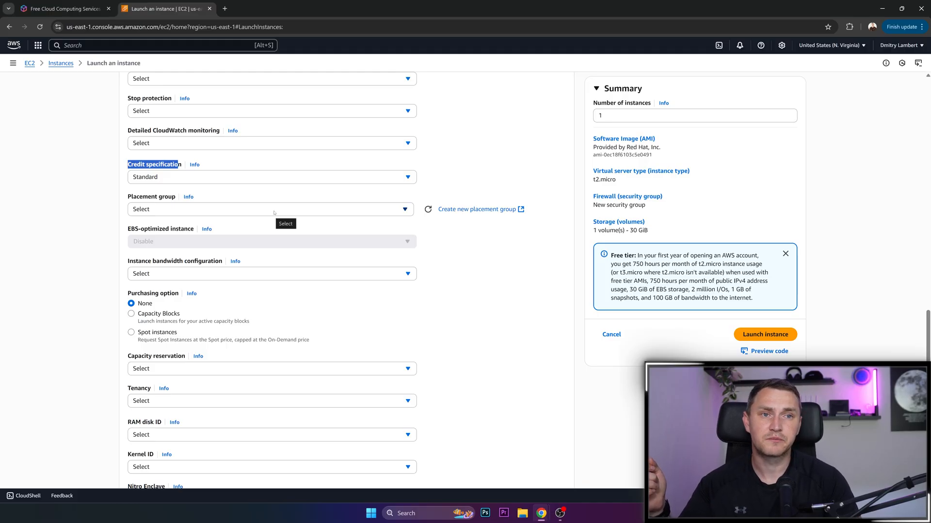
scroll("down", 3)
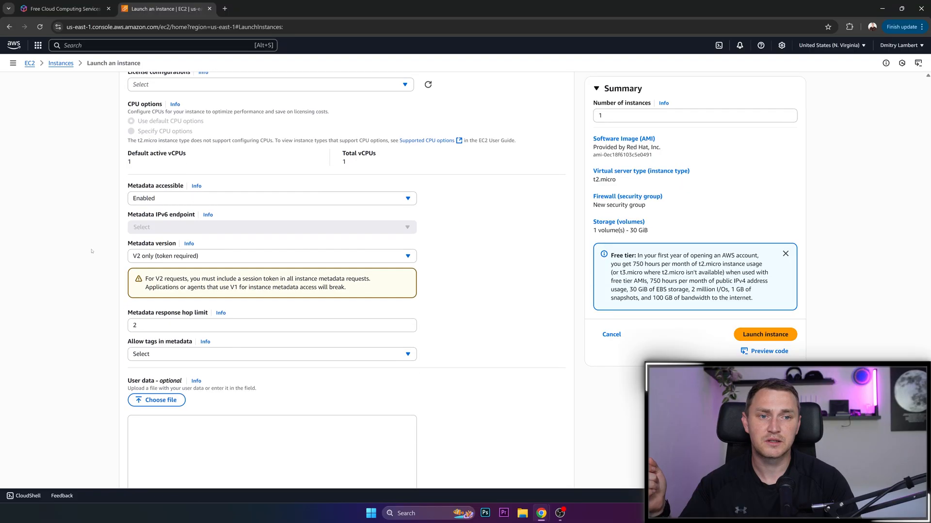
scroll("up", 3)
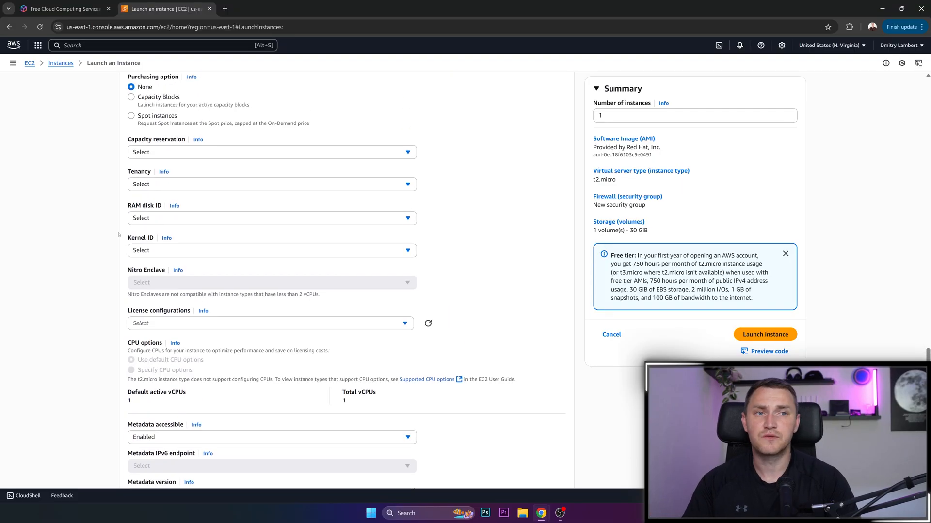
scroll("up", 3)
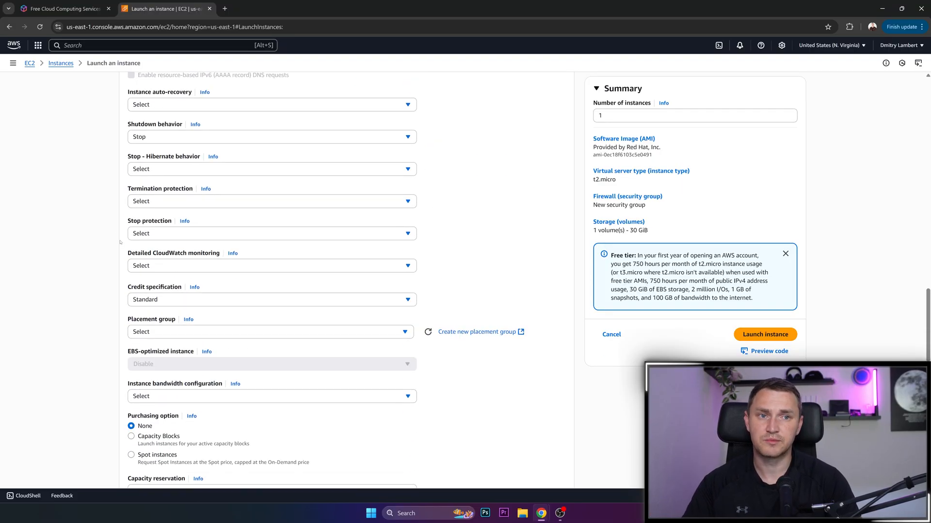
scroll("up", 3)
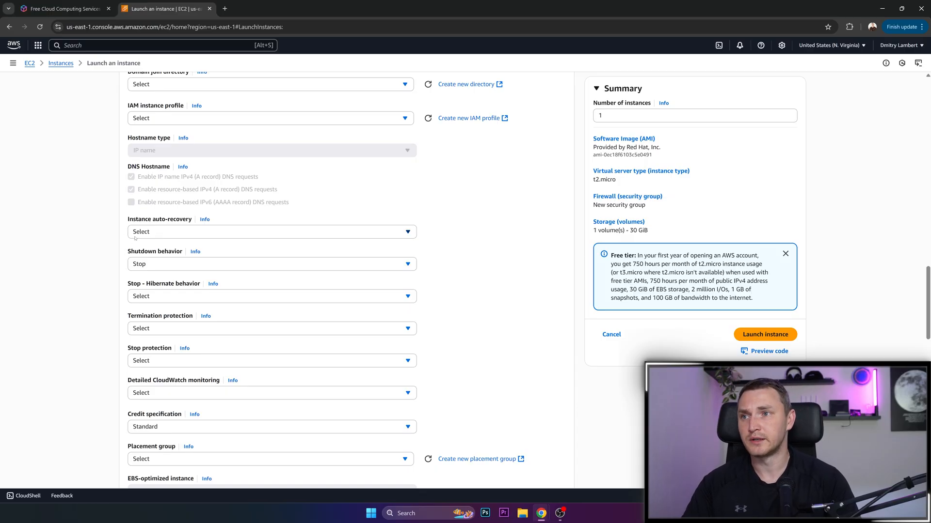
mouse_move(370, 248)
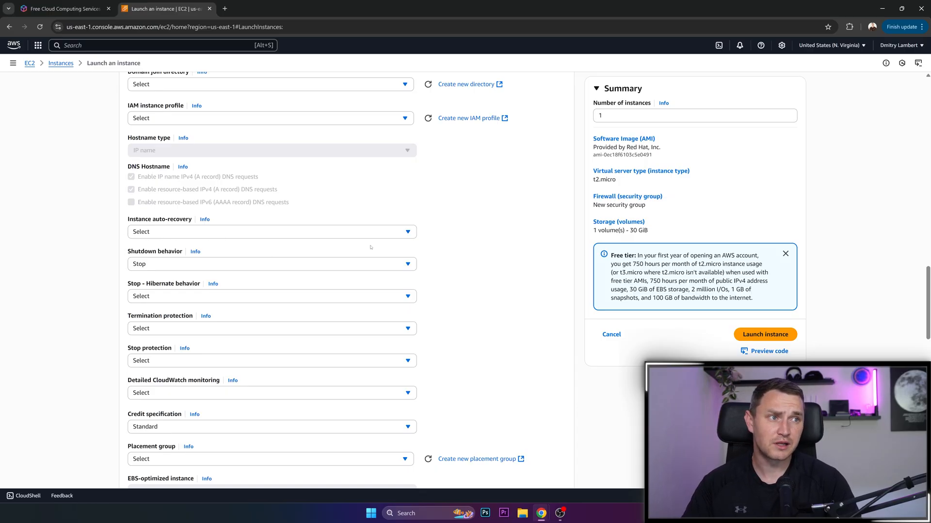
scroll("up", 3)
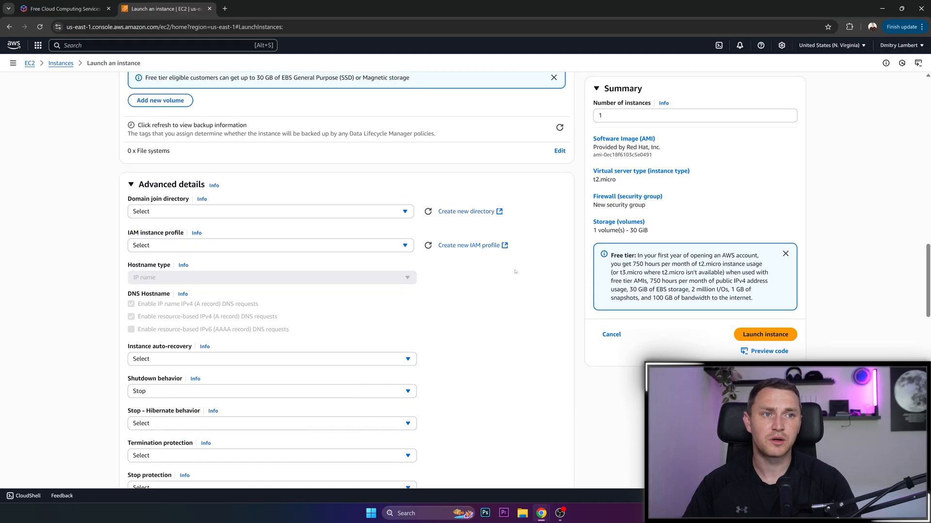
scroll("up", 3)
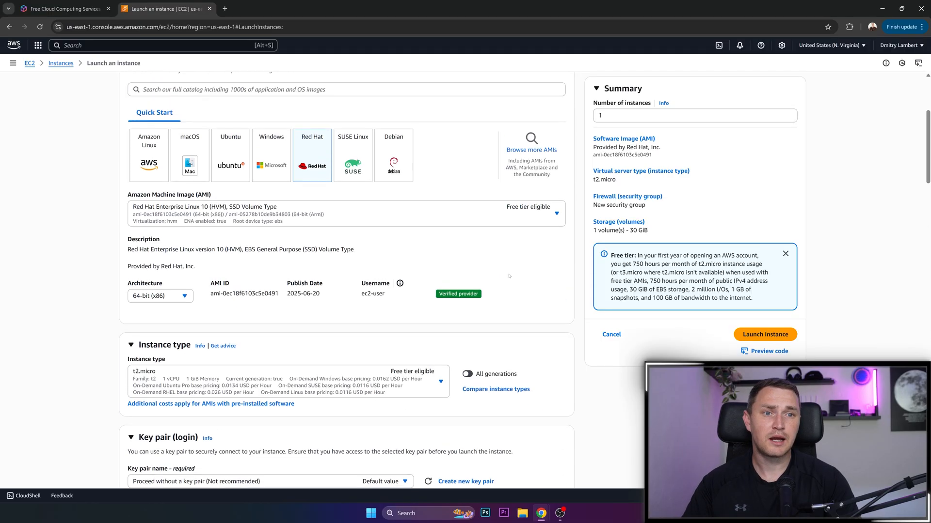
scroll("up", 3)
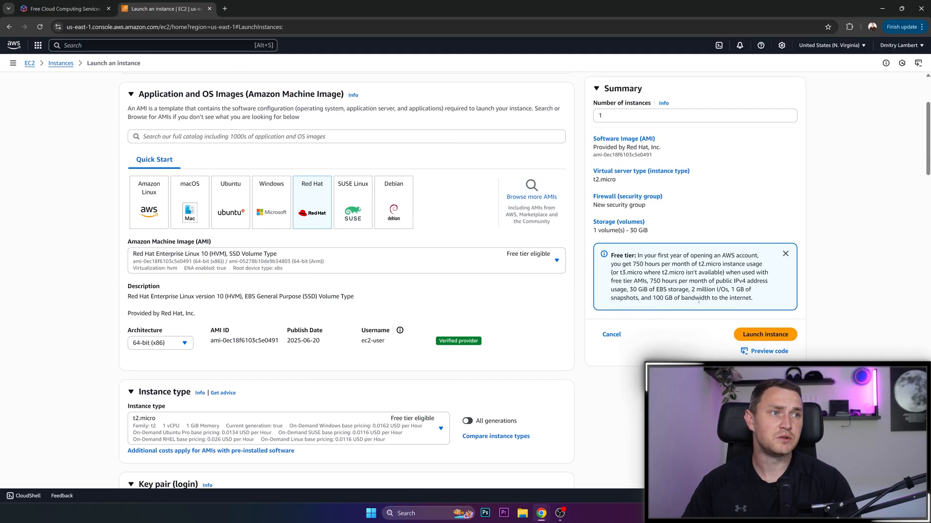
left_click(765, 334)
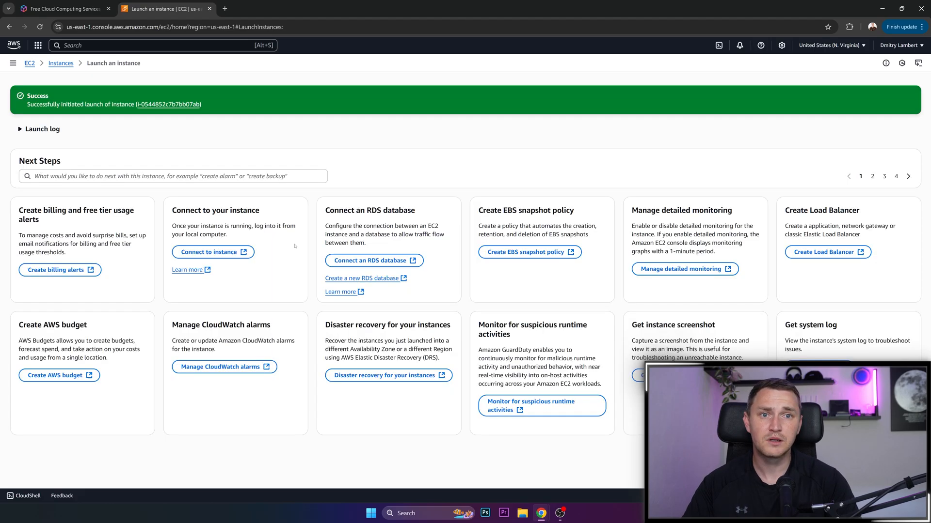
mouse_move(61, 63)
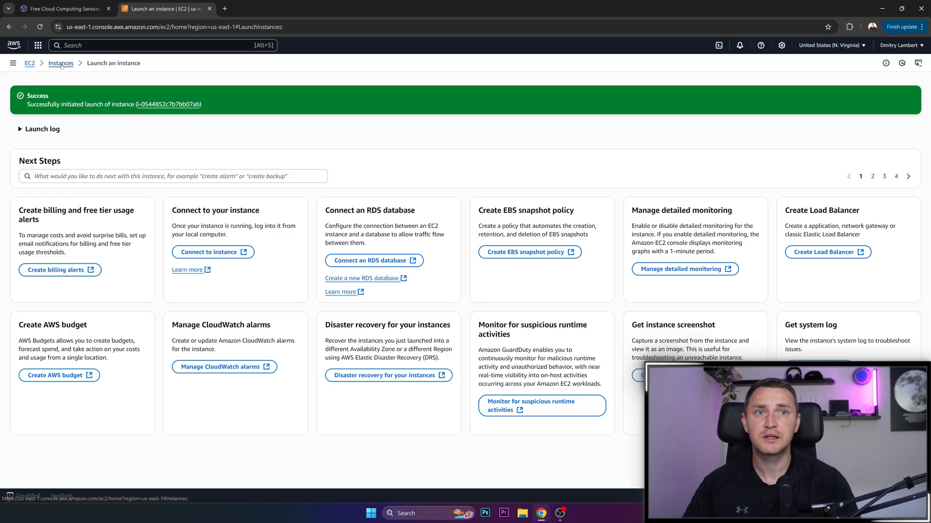
- Go to the Instances list and open the Subscribe to Youtube instance's details
left_click(60, 63)
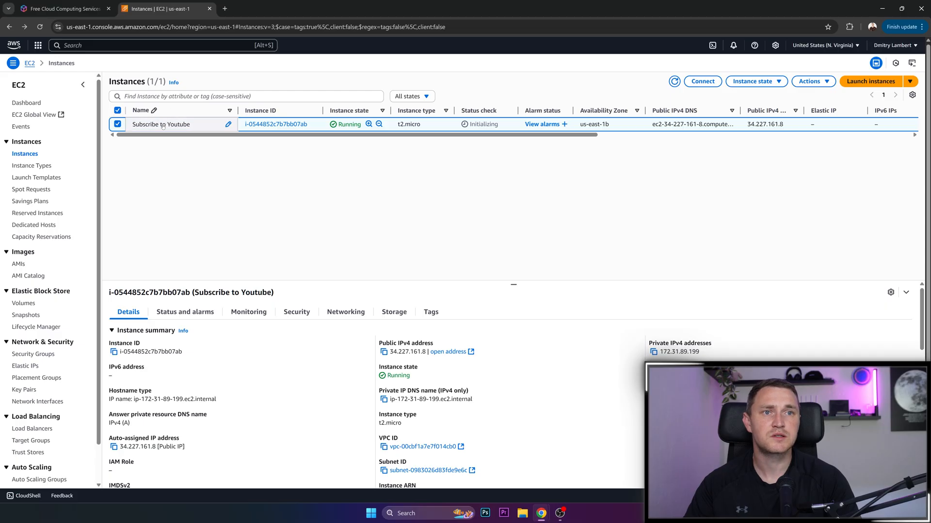
left_click(276, 124)
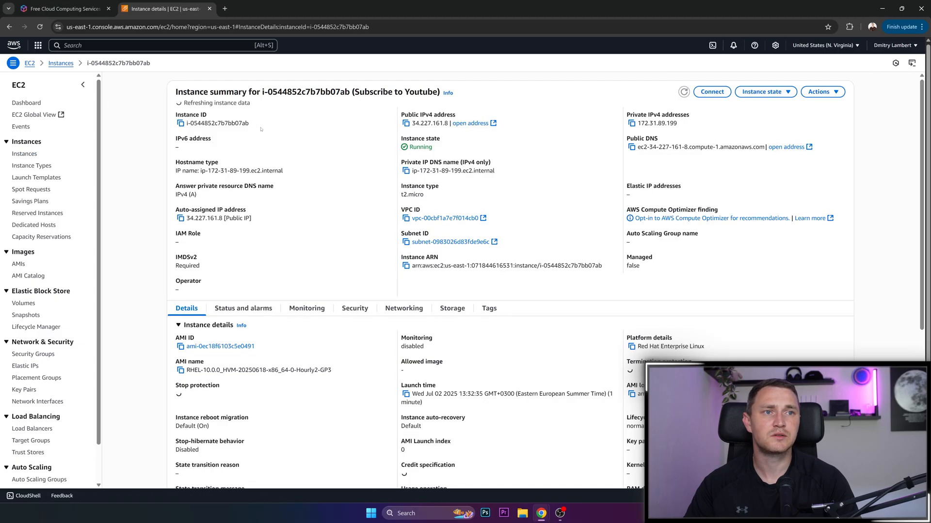
- Open the instance's EC2 Instance Connect options, choose private IP, and show endpoints
left_click(711, 91)
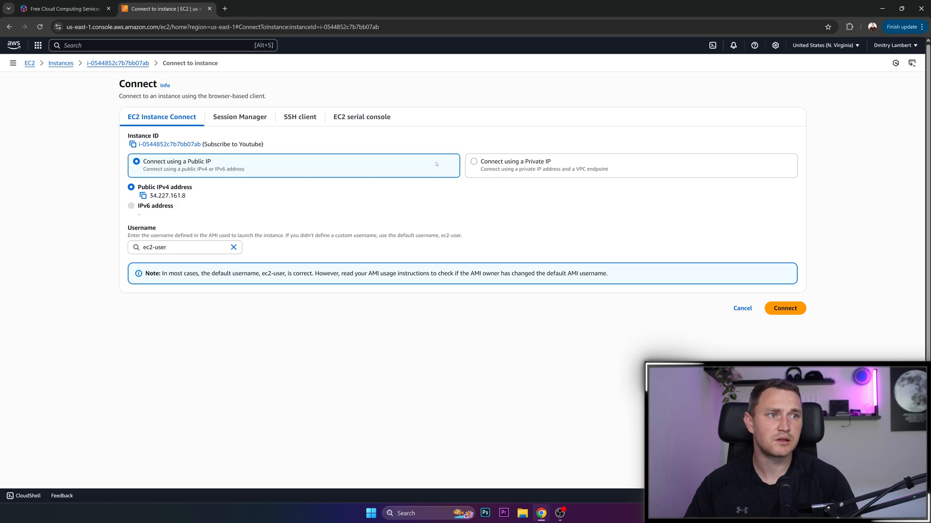
mouse_move(309, 241)
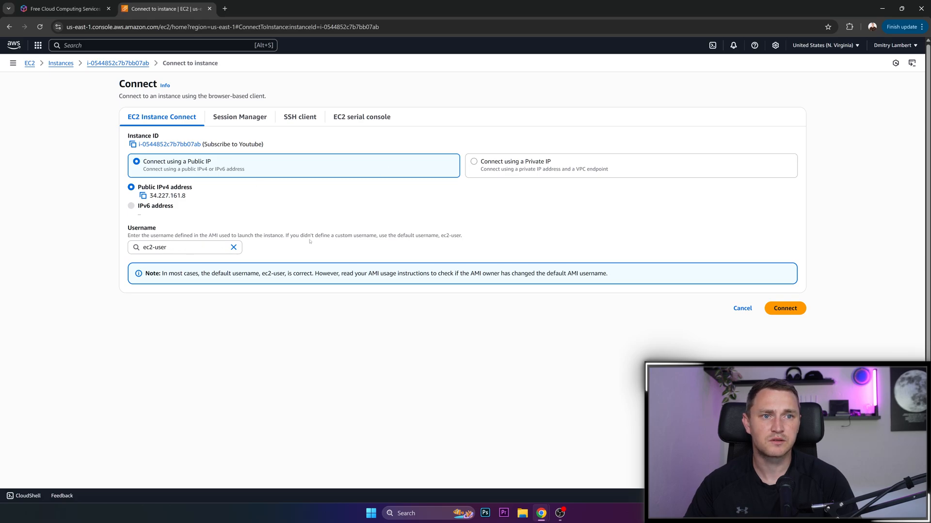
left_click(299, 116)
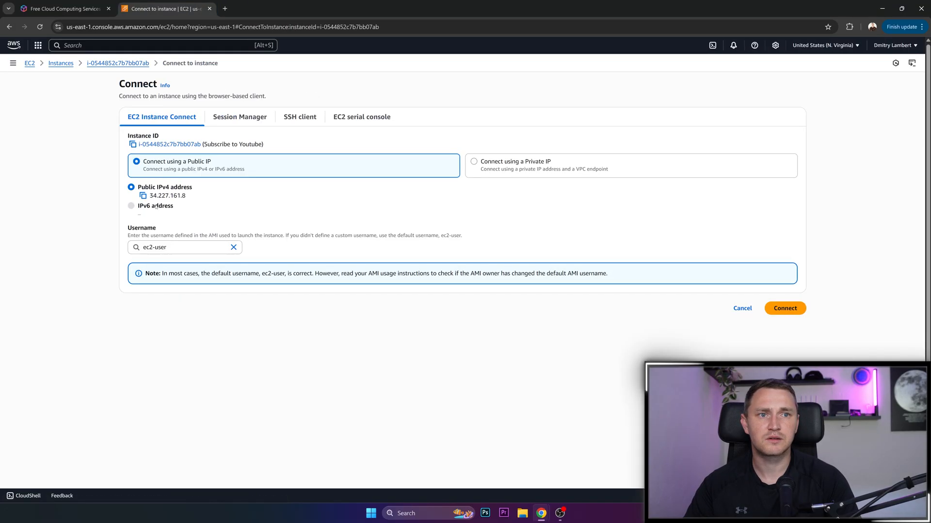
left_click(474, 161)
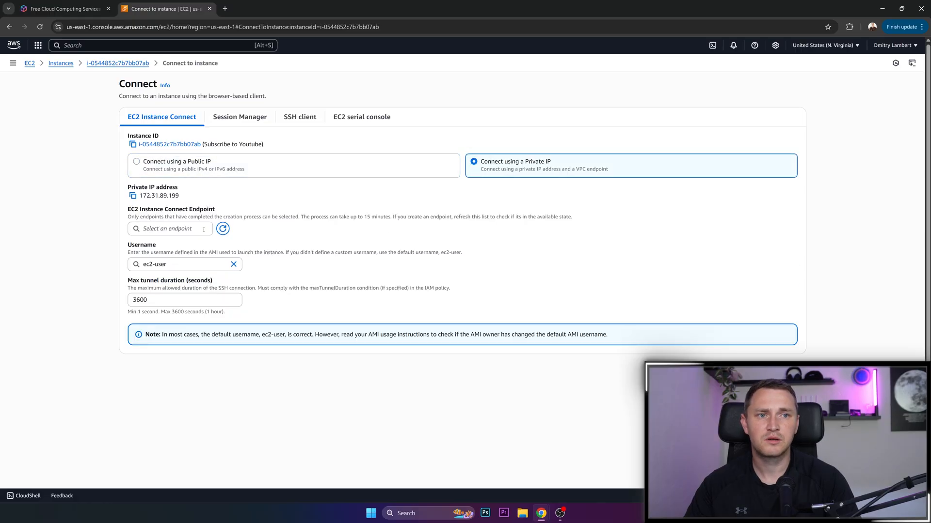
left_click(169, 229)
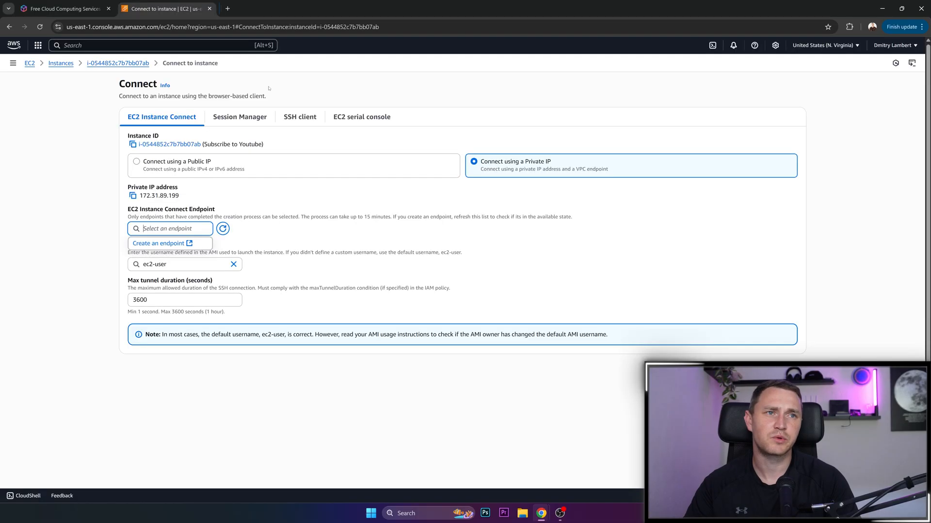
- View the SSH client connection instructions for the instance
left_click(300, 116)
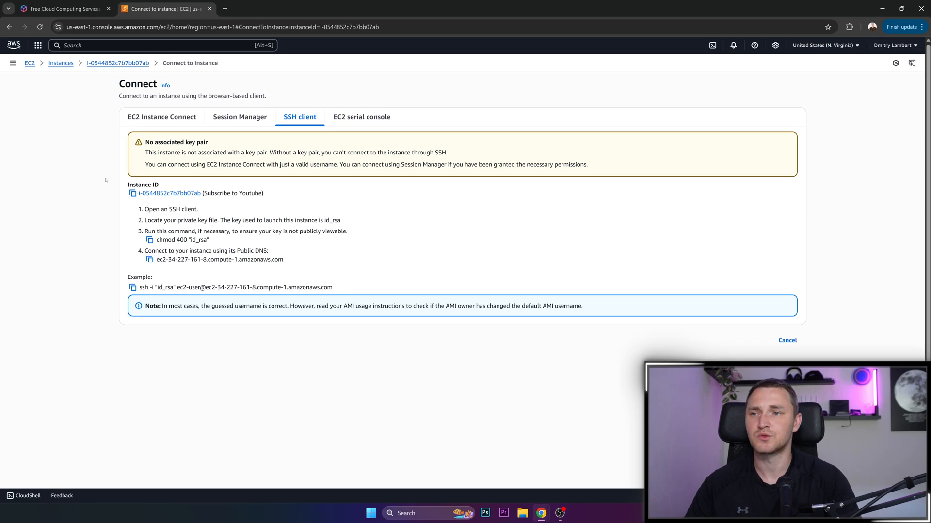
mouse_move(105, 181)
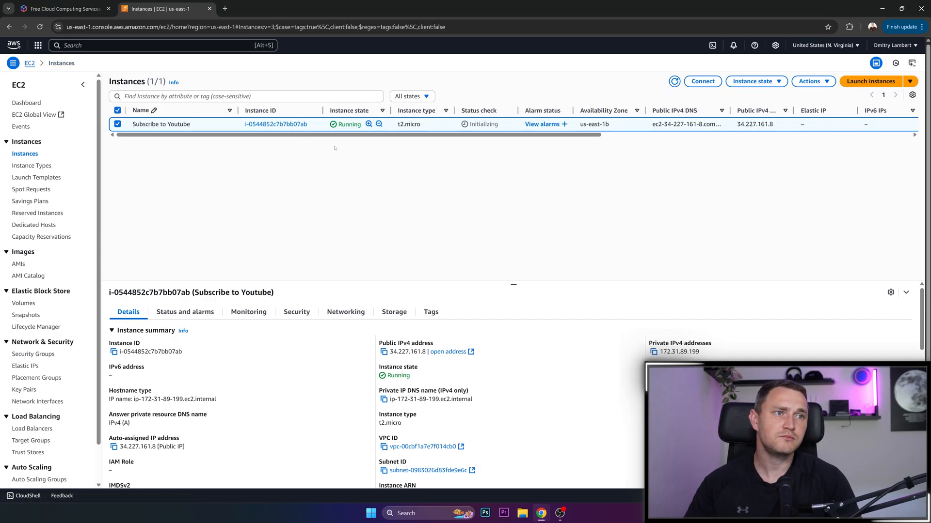
mouse_move(378, 145)
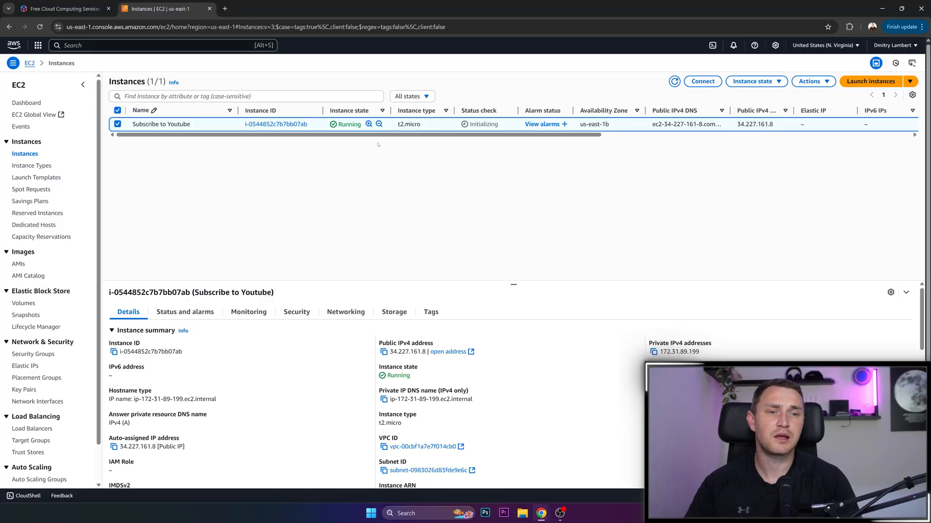
mouse_move(363, 143)
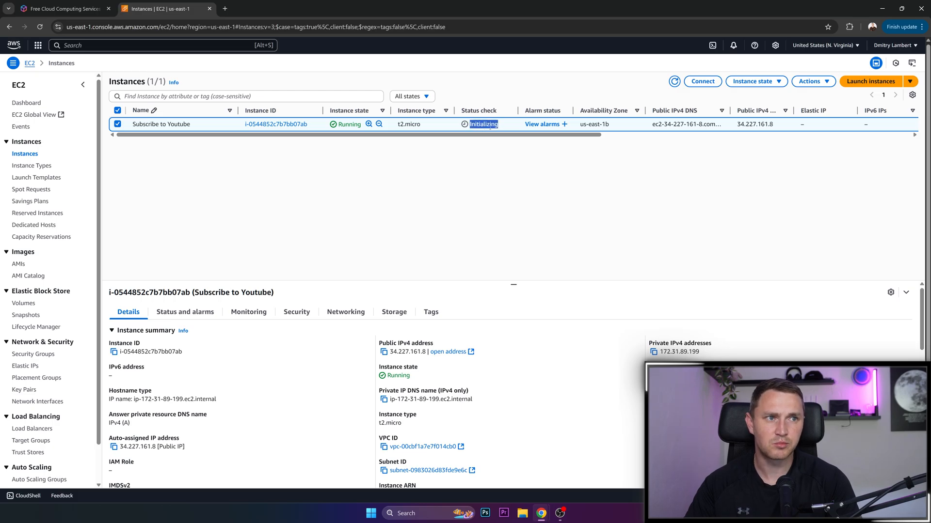
mouse_move(372, 143)
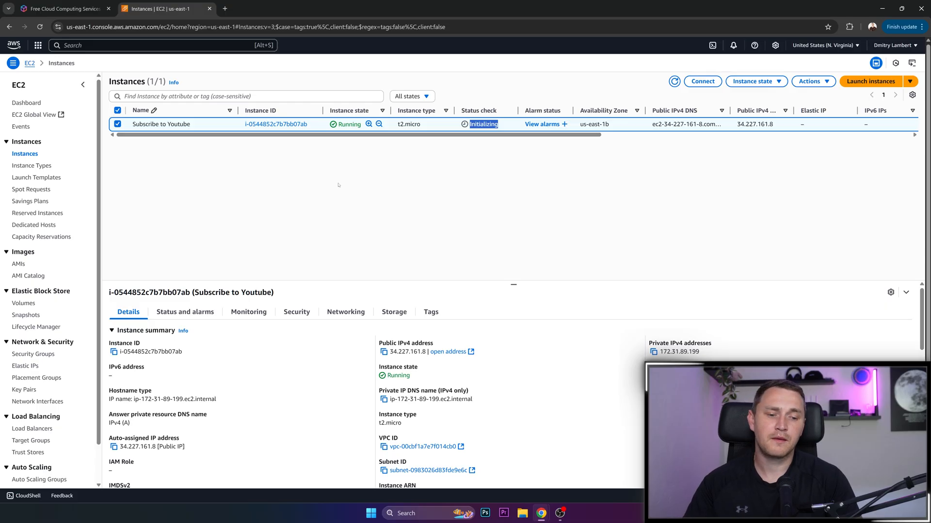
mouse_move(322, 182)
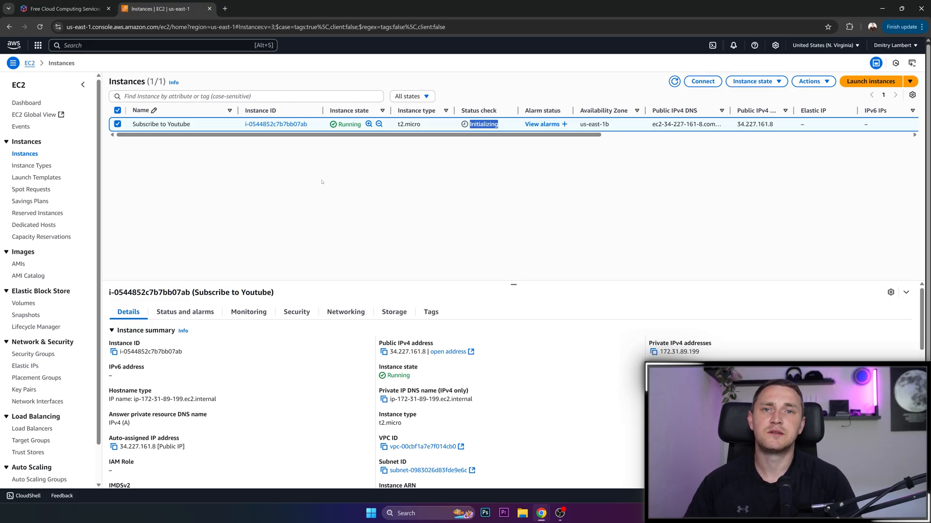